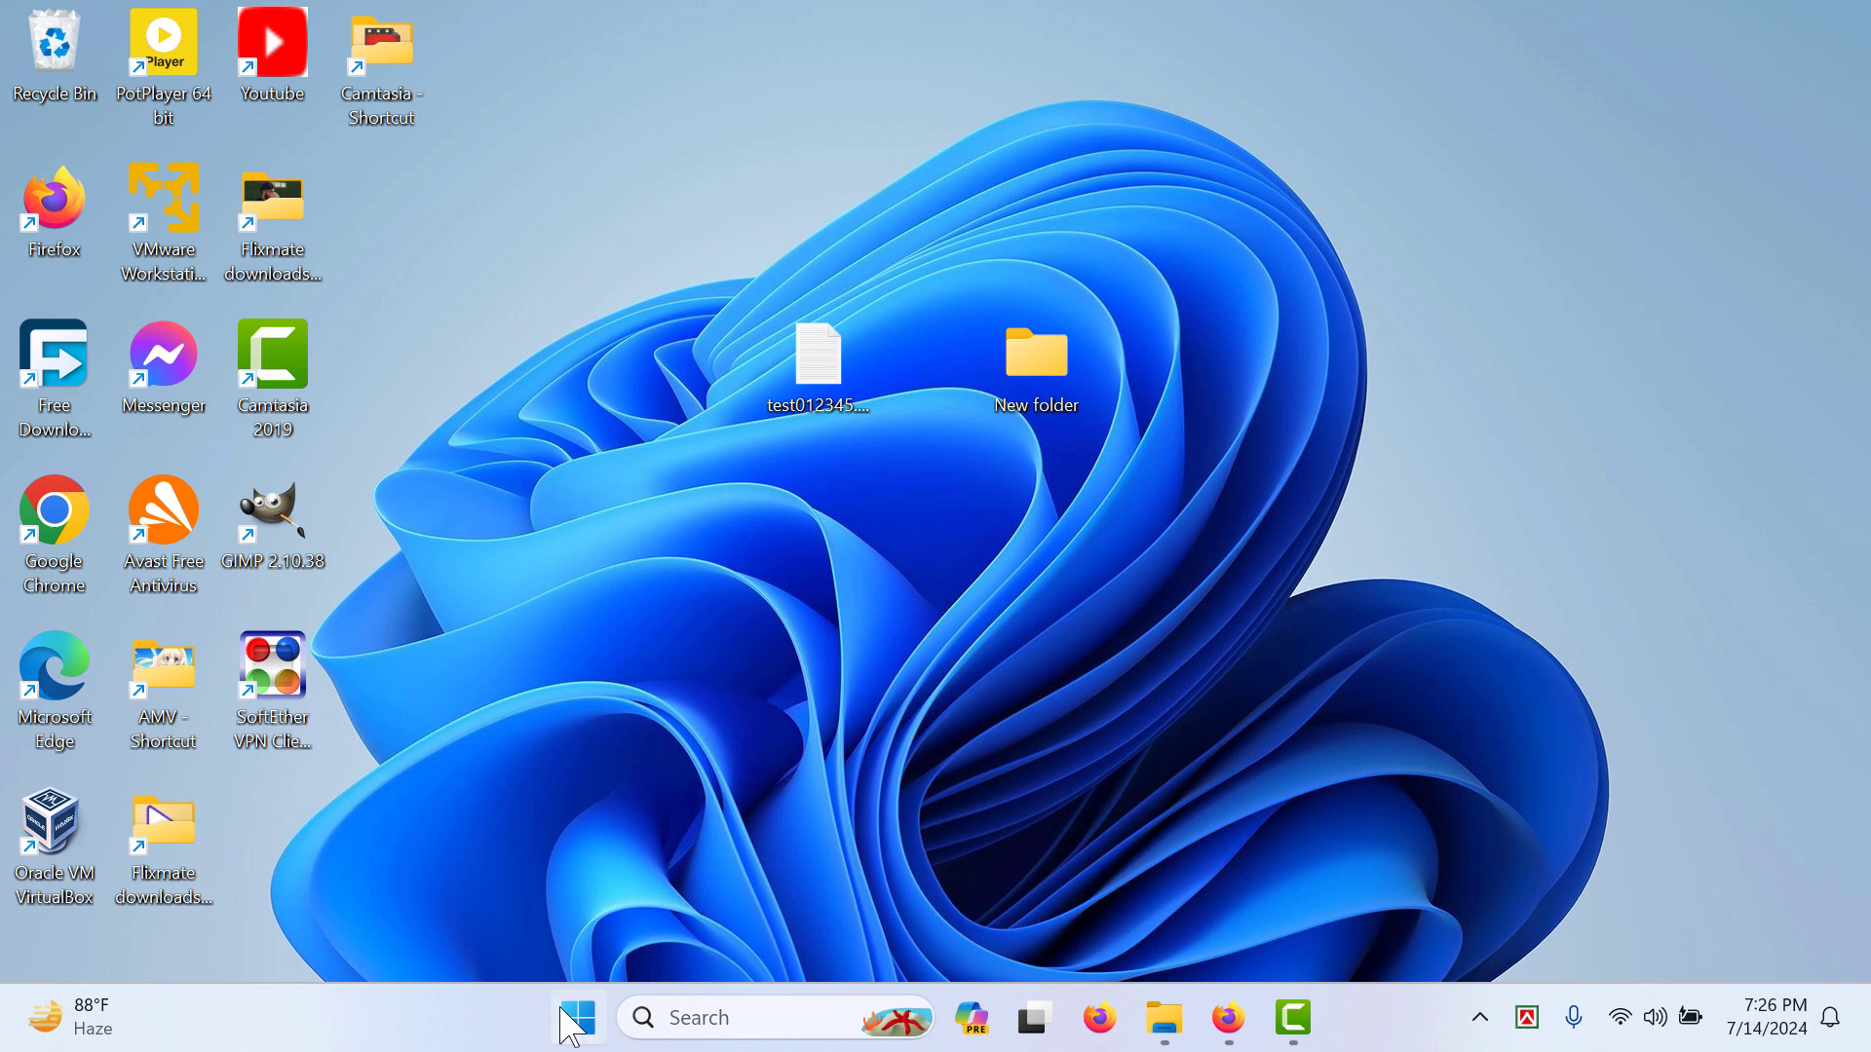
Step: Show the Start menu's pinned apps: Calculator, Clock, Notepad, Paint, Snipping Tool, File Explorer
{"action": "left_click", "coordinate": [577, 1018]}
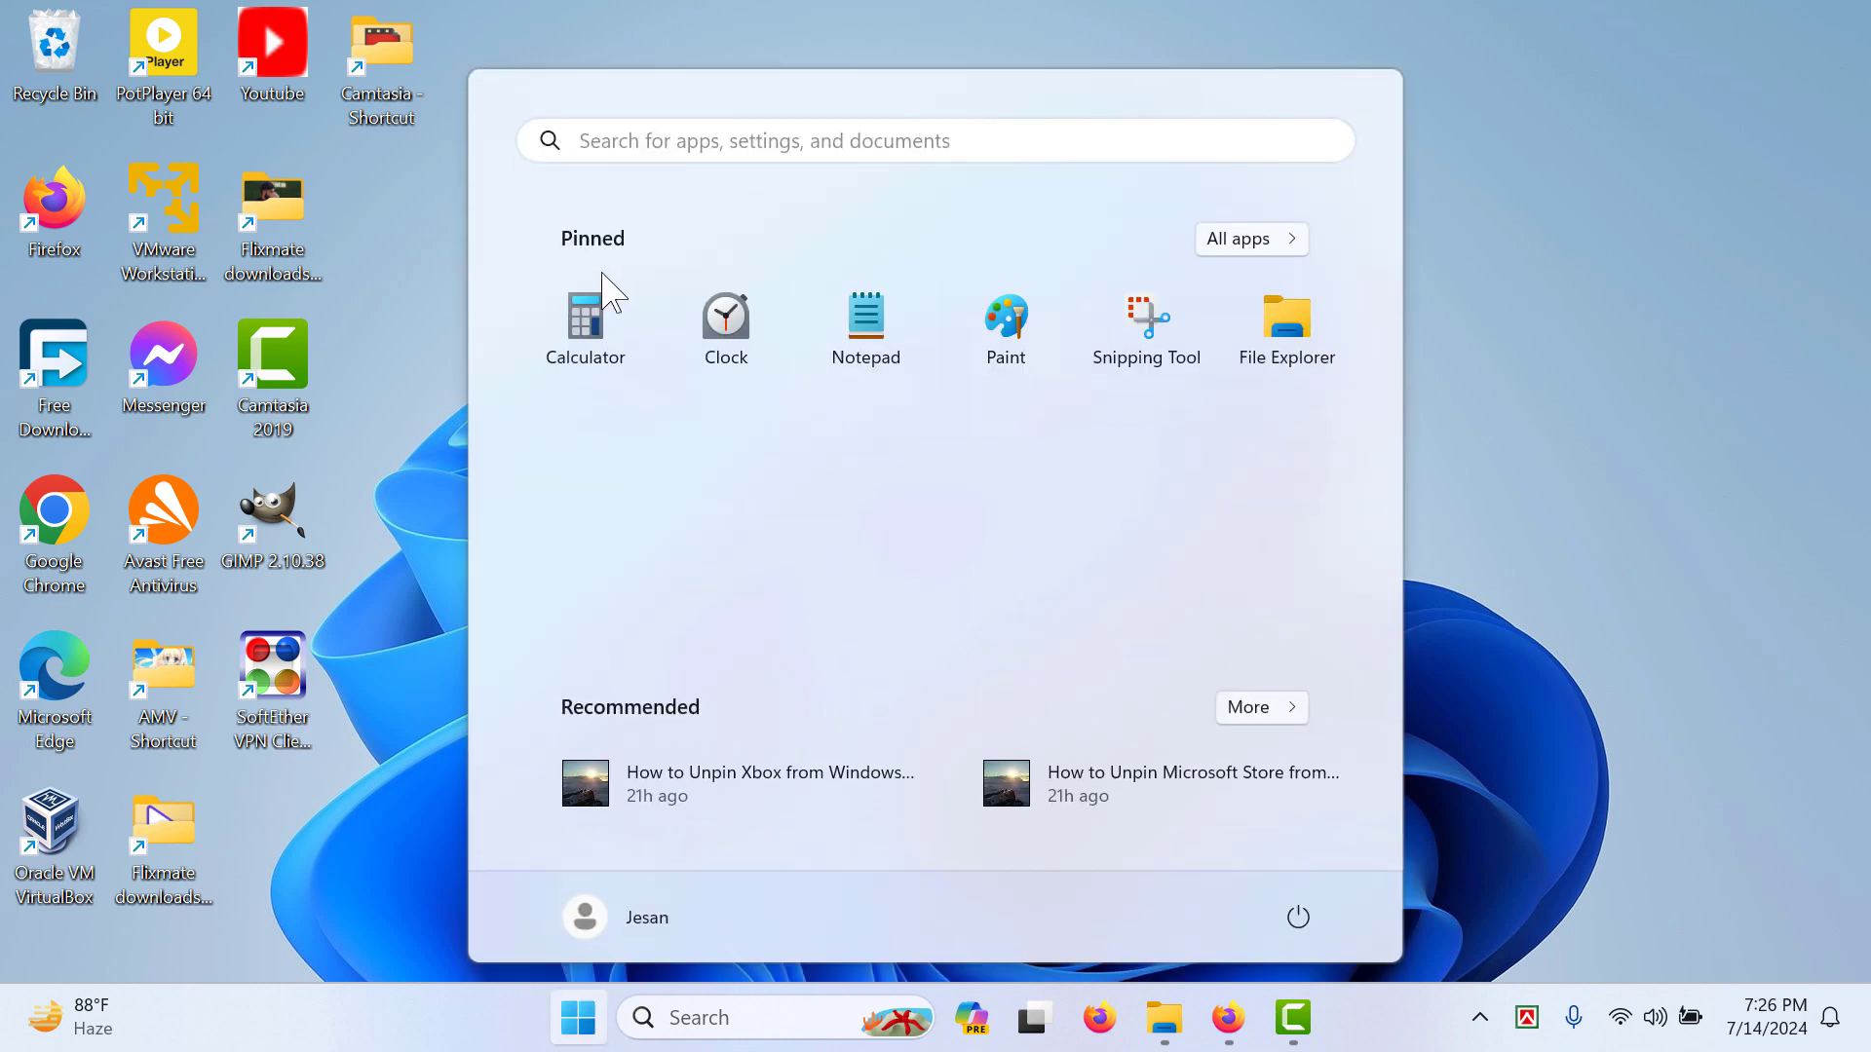
{"action": "mouse_move", "coordinate": [692, 752]}
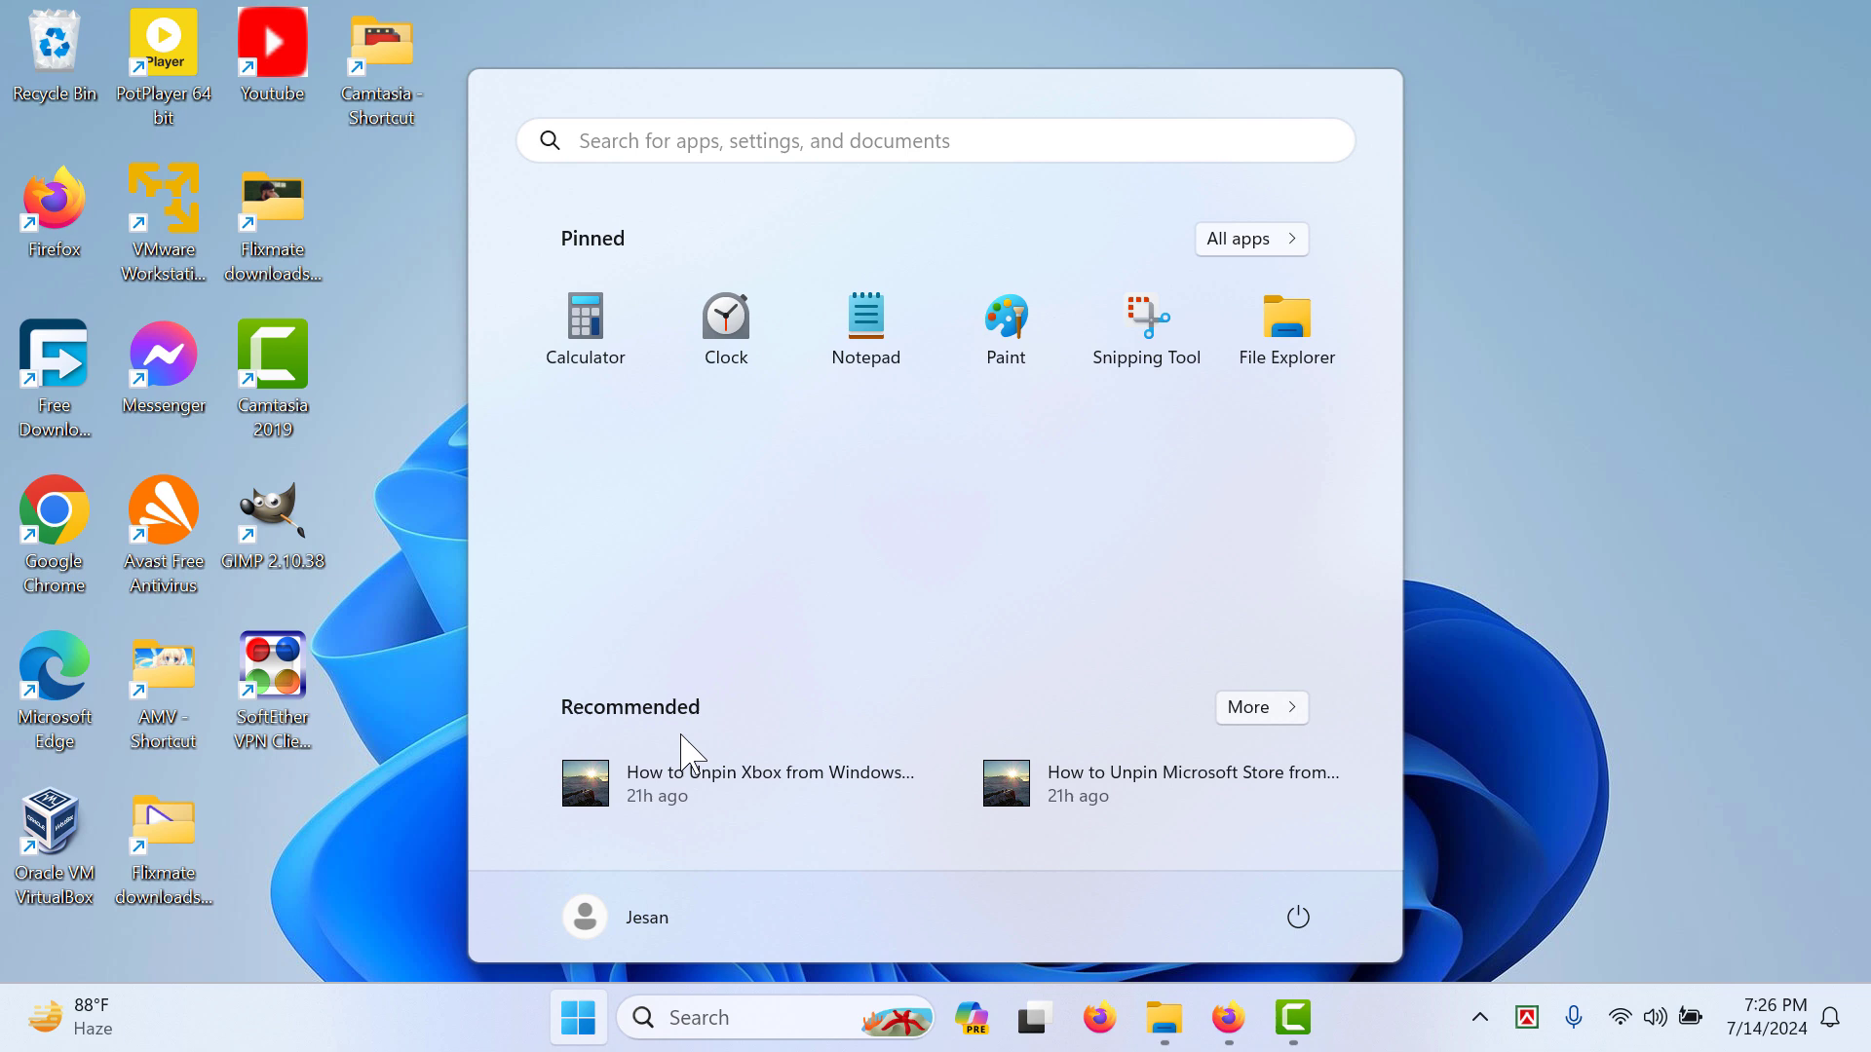
{"action": "mouse_move", "coordinate": [797, 789]}
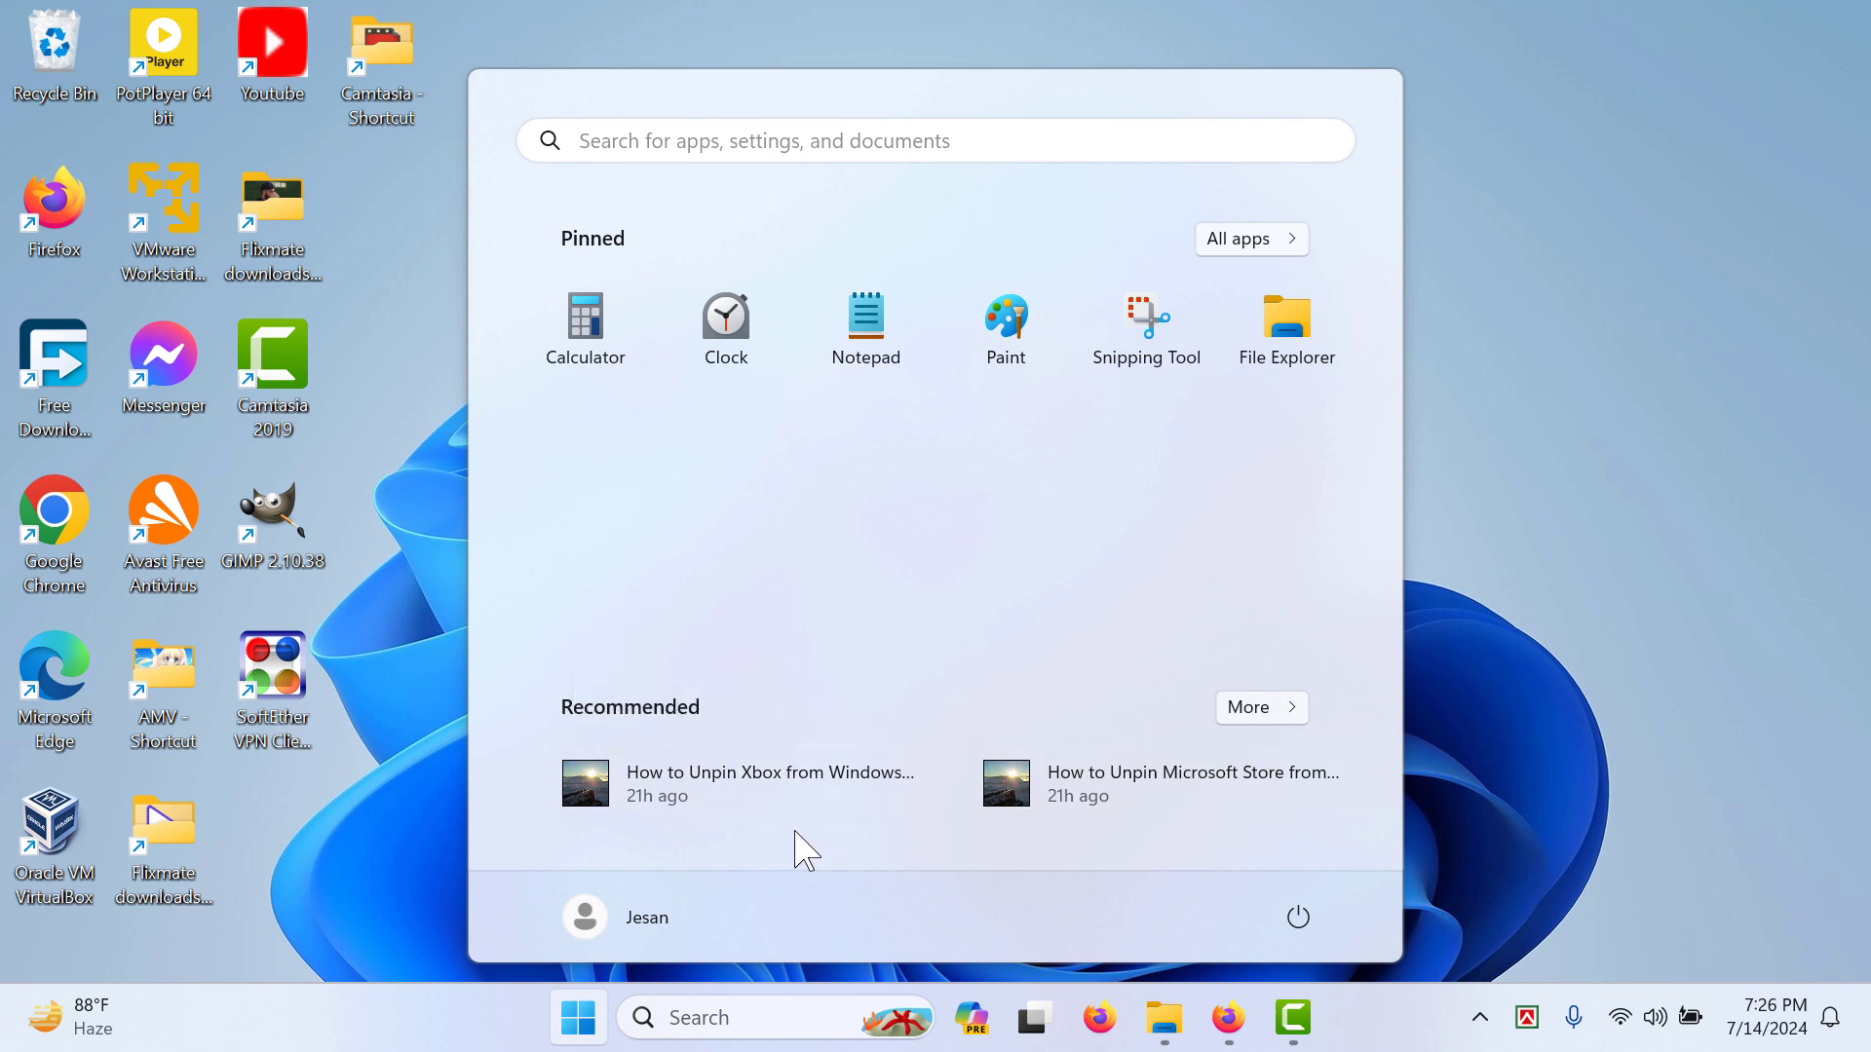
{"action": "mouse_move", "coordinate": [960, 865]}
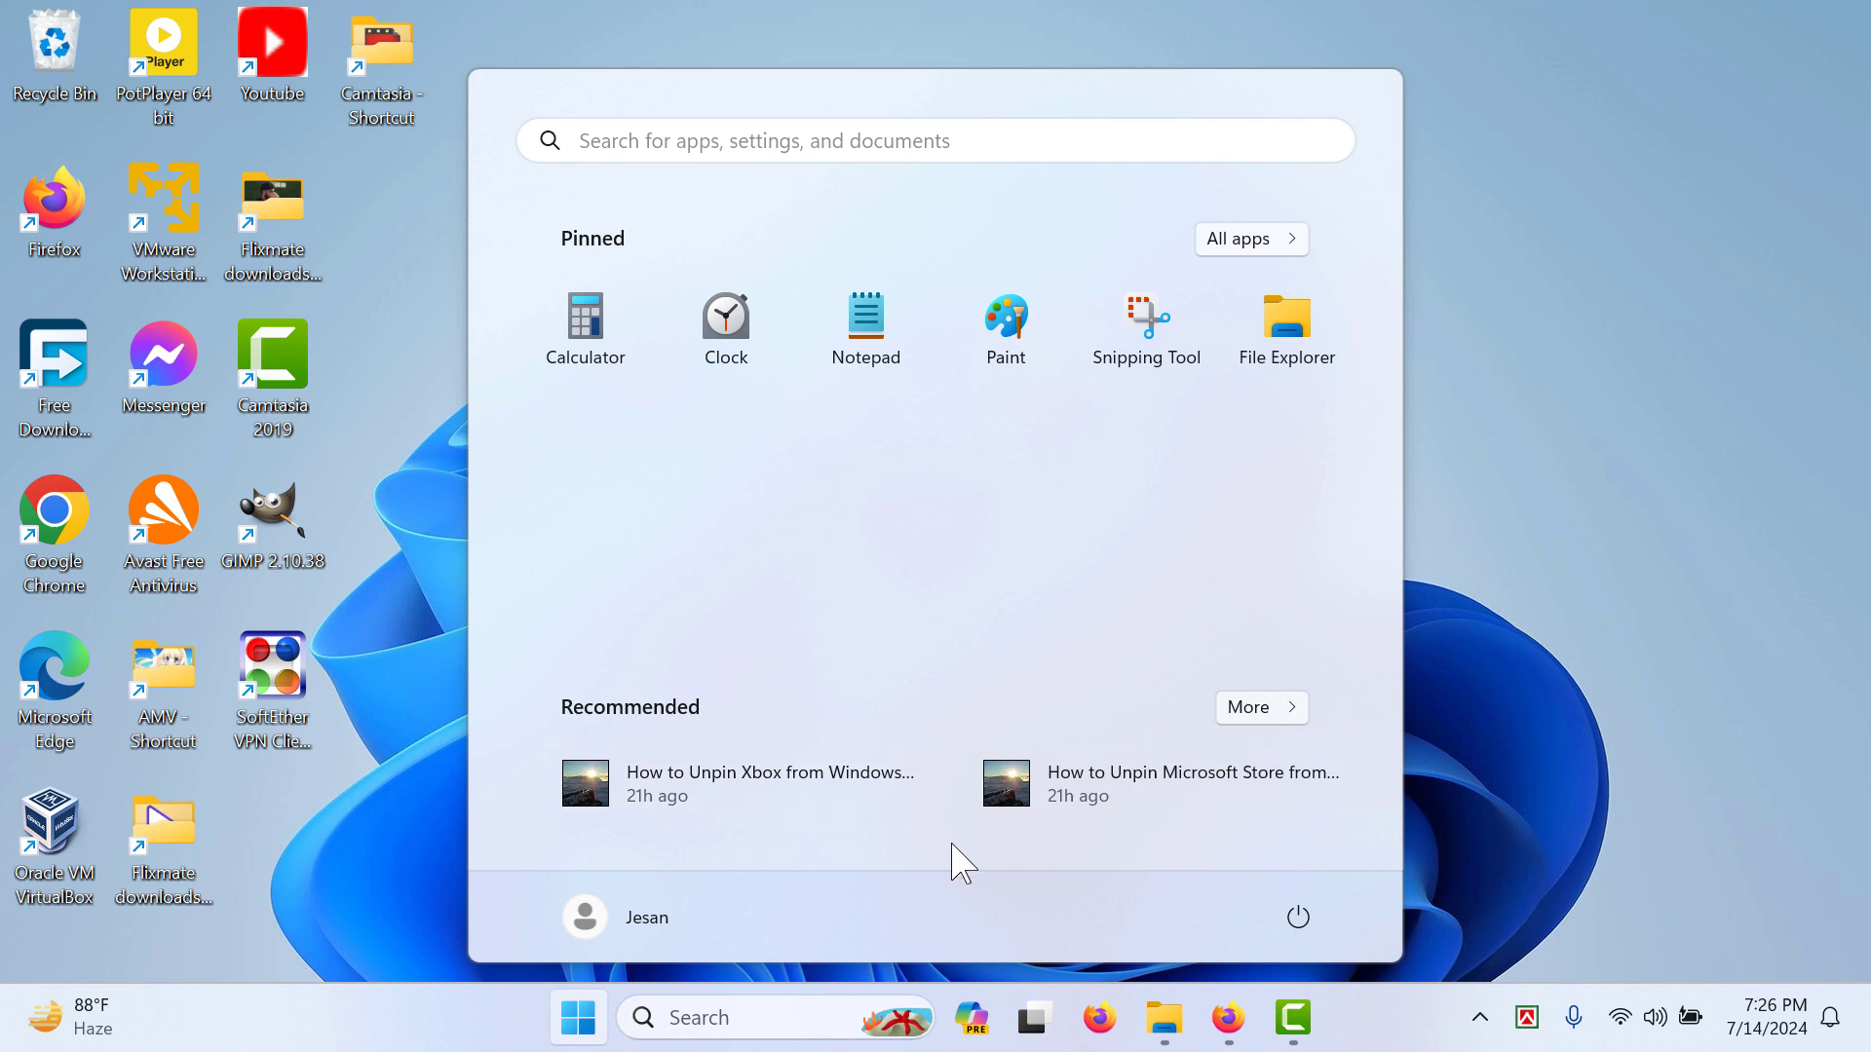
{"action": "mouse_move", "coordinate": [690, 810]}
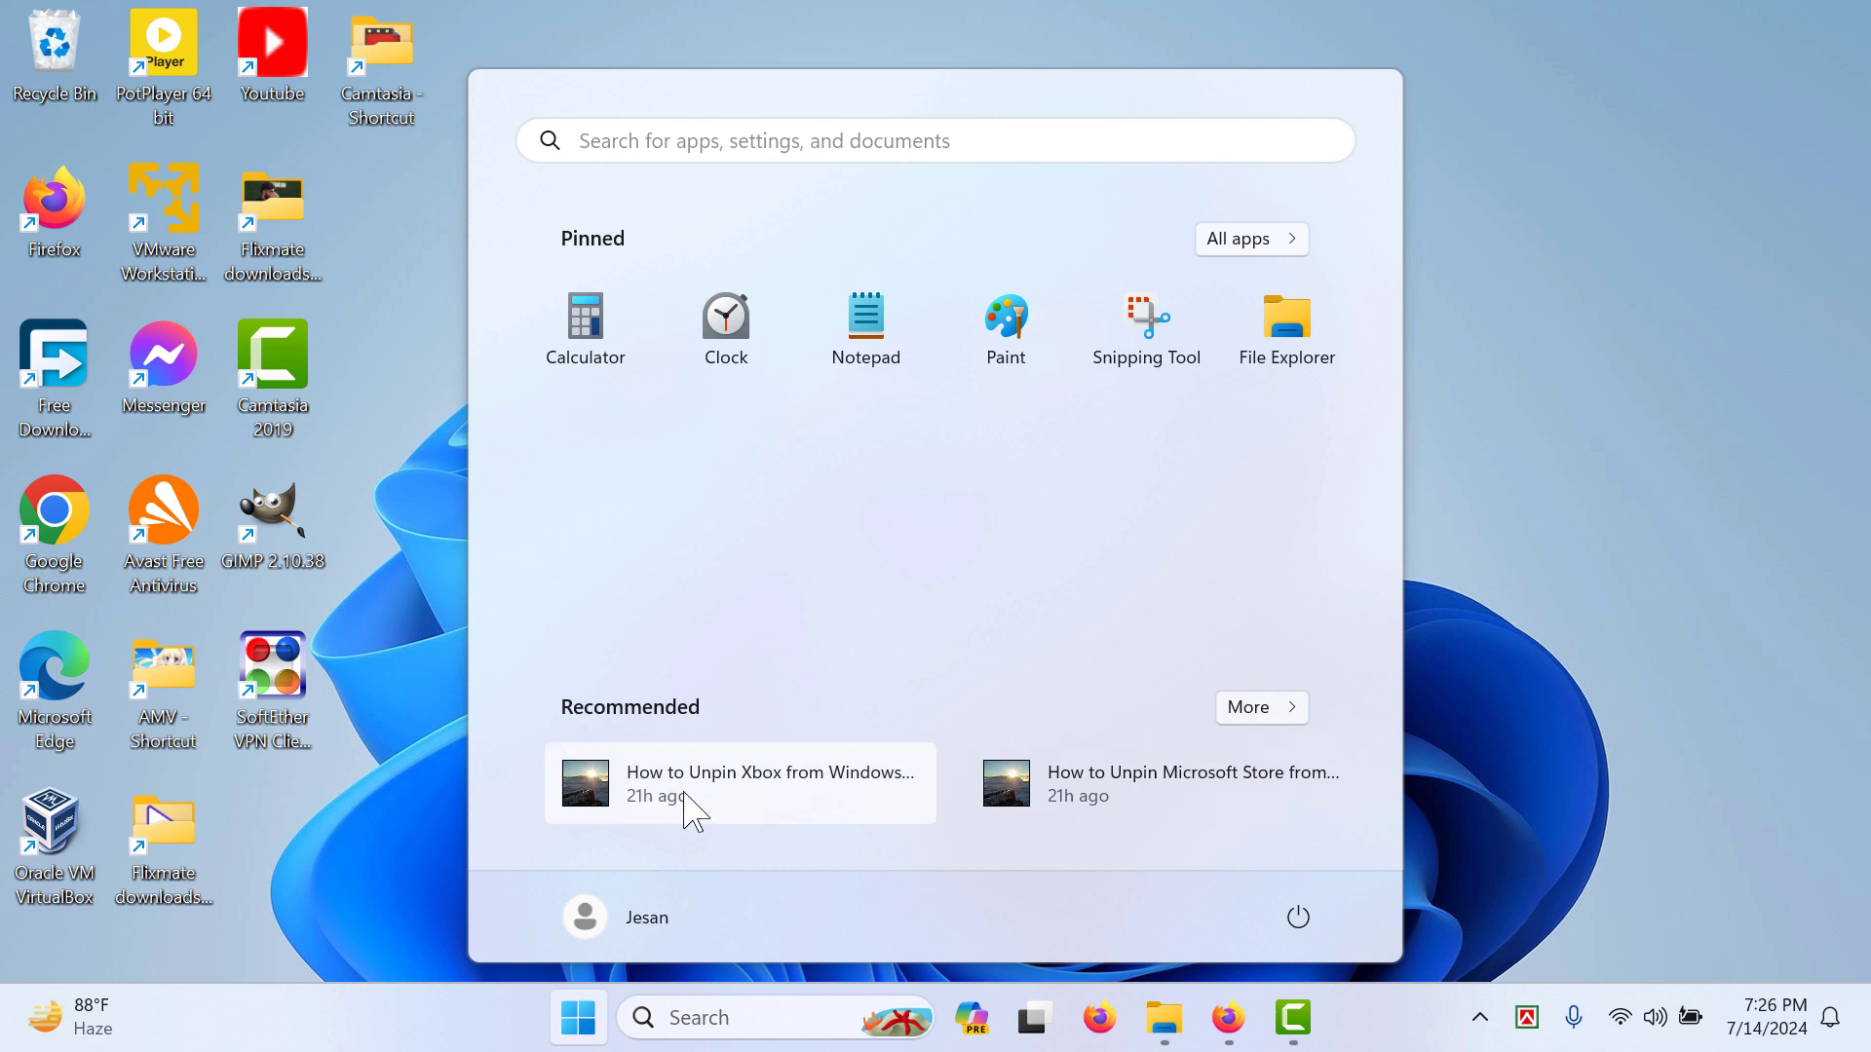
{"action": "mouse_move", "coordinate": [911, 887]}
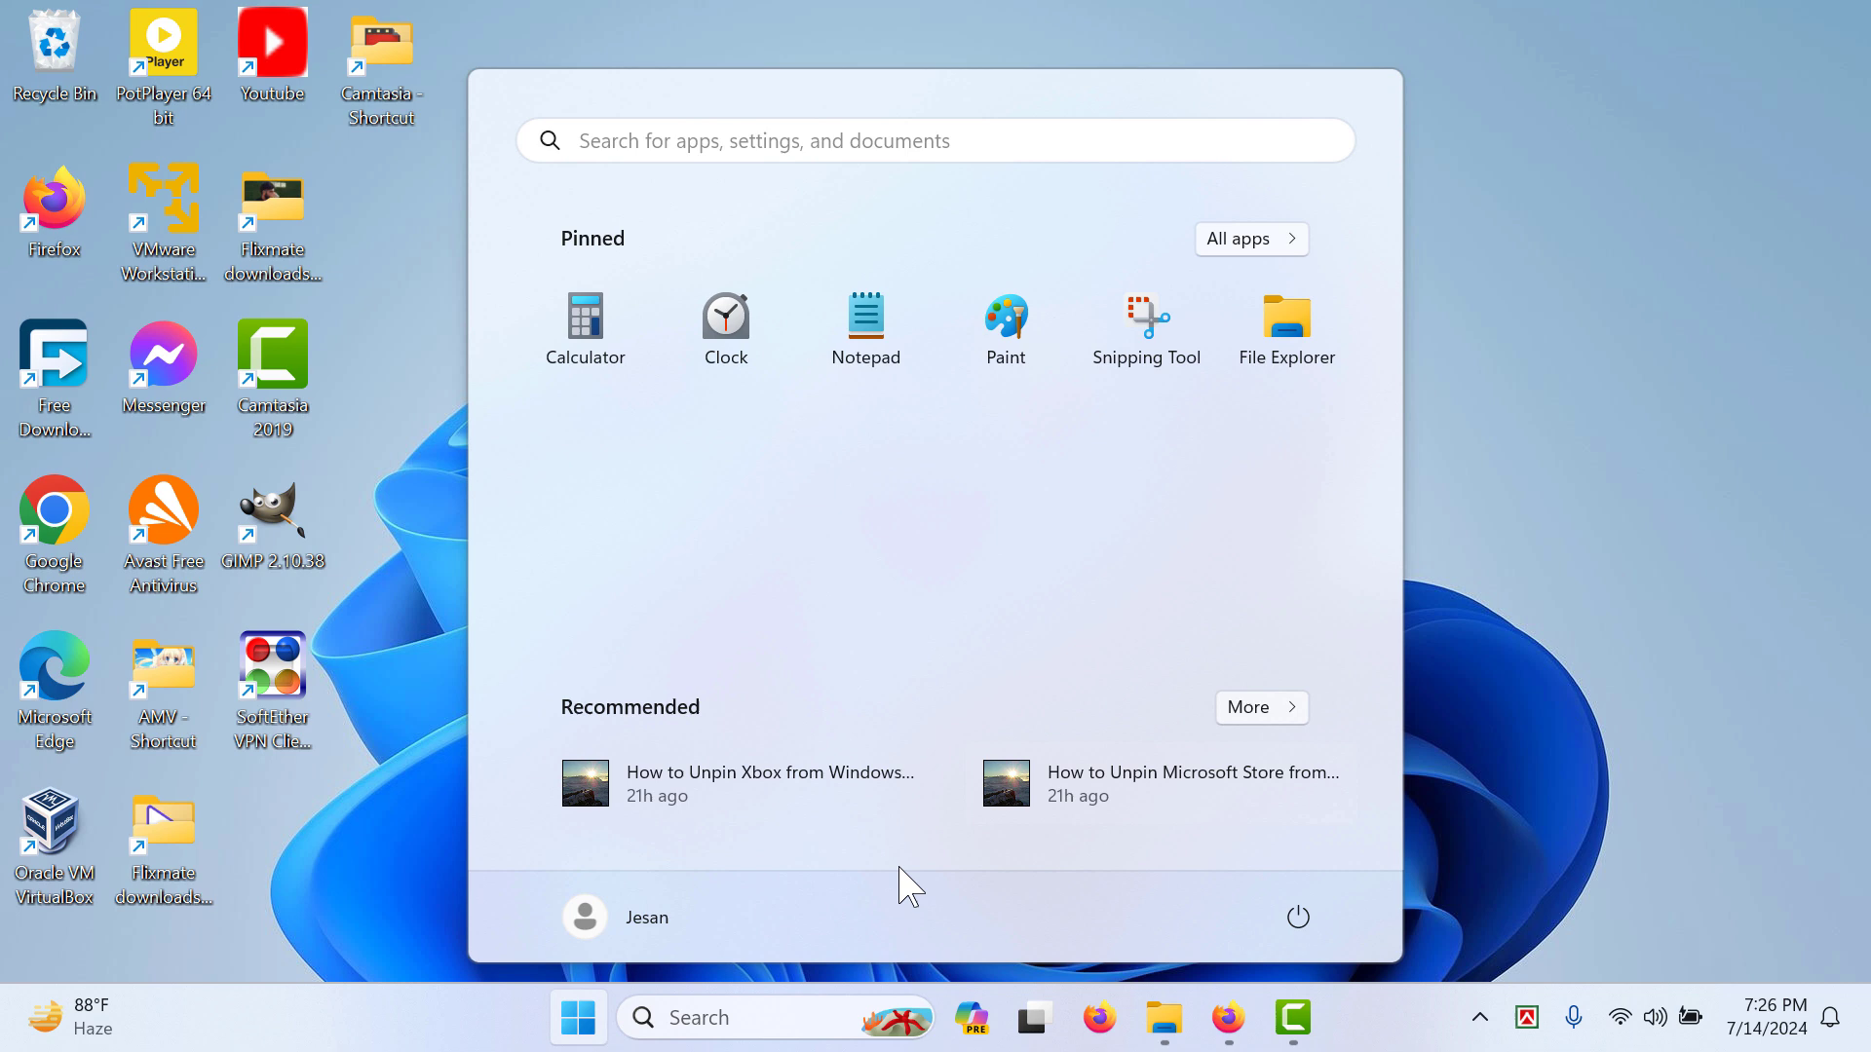
{"action": "mouse_move", "coordinate": [895, 444]}
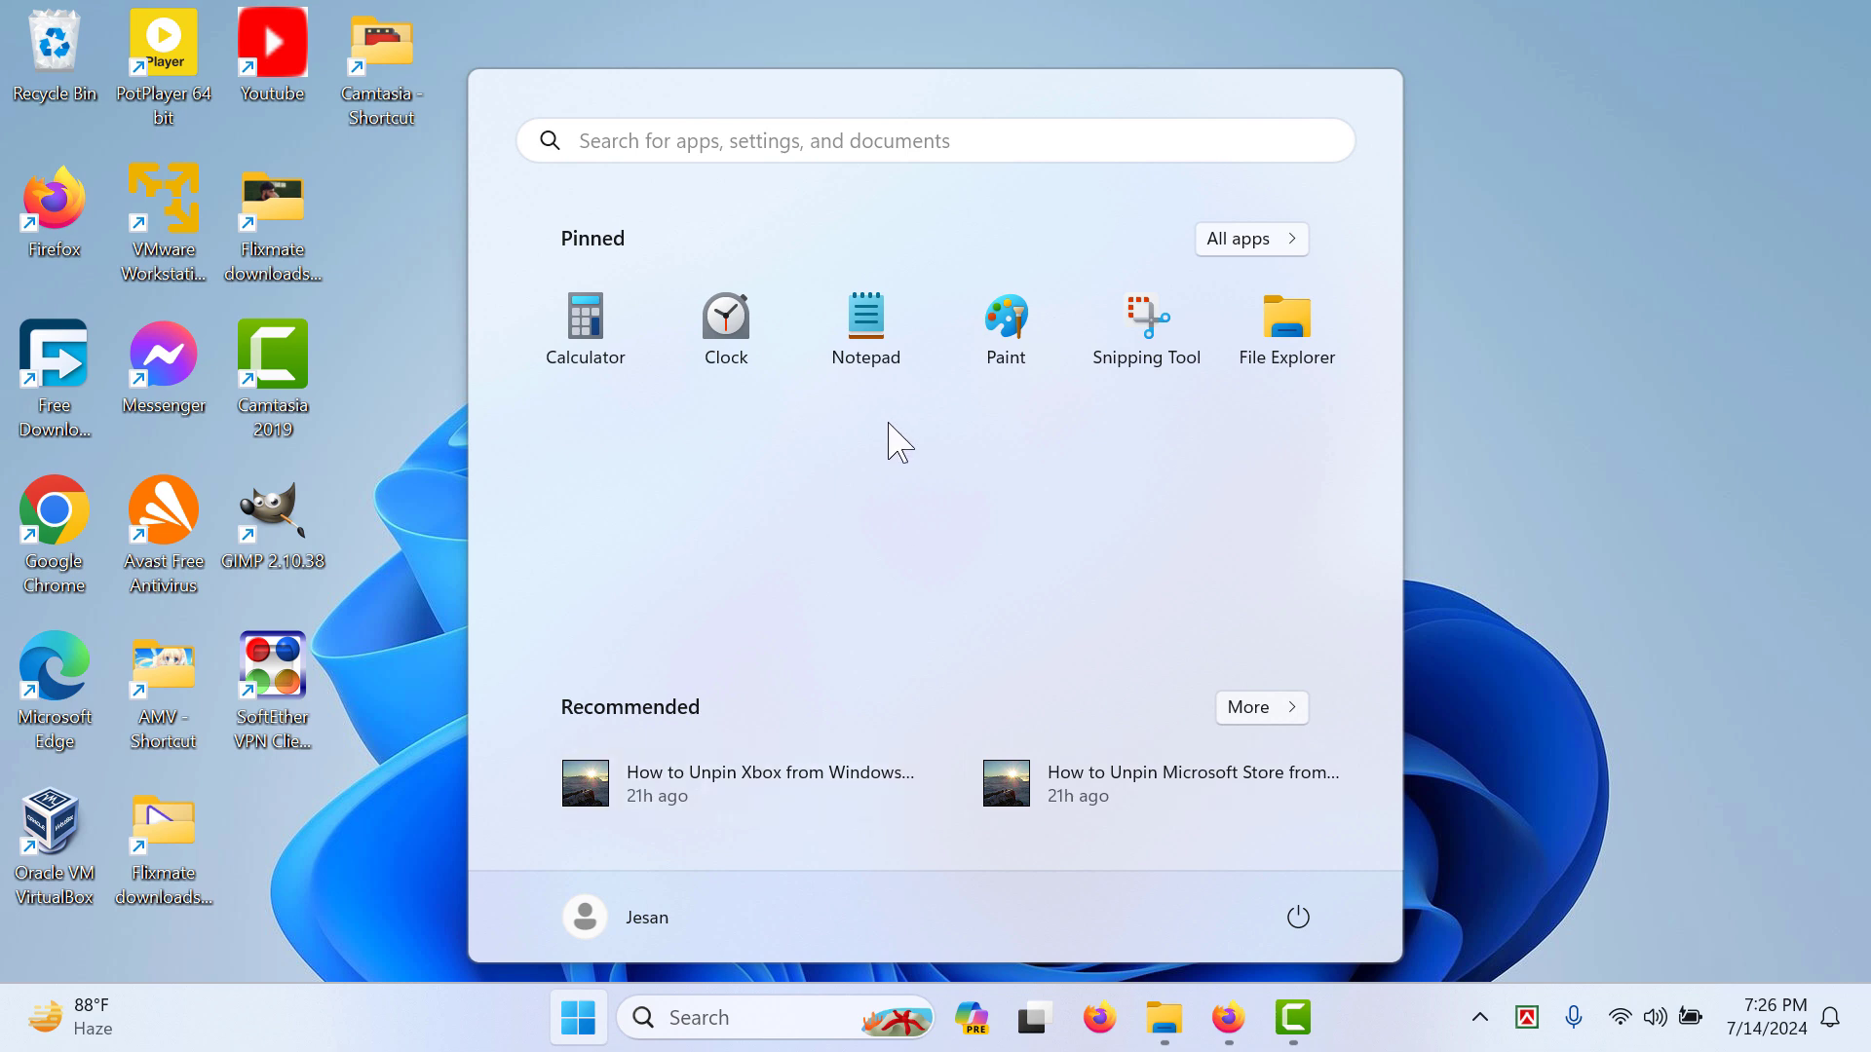
{"action": "mouse_move", "coordinate": [897, 468]}
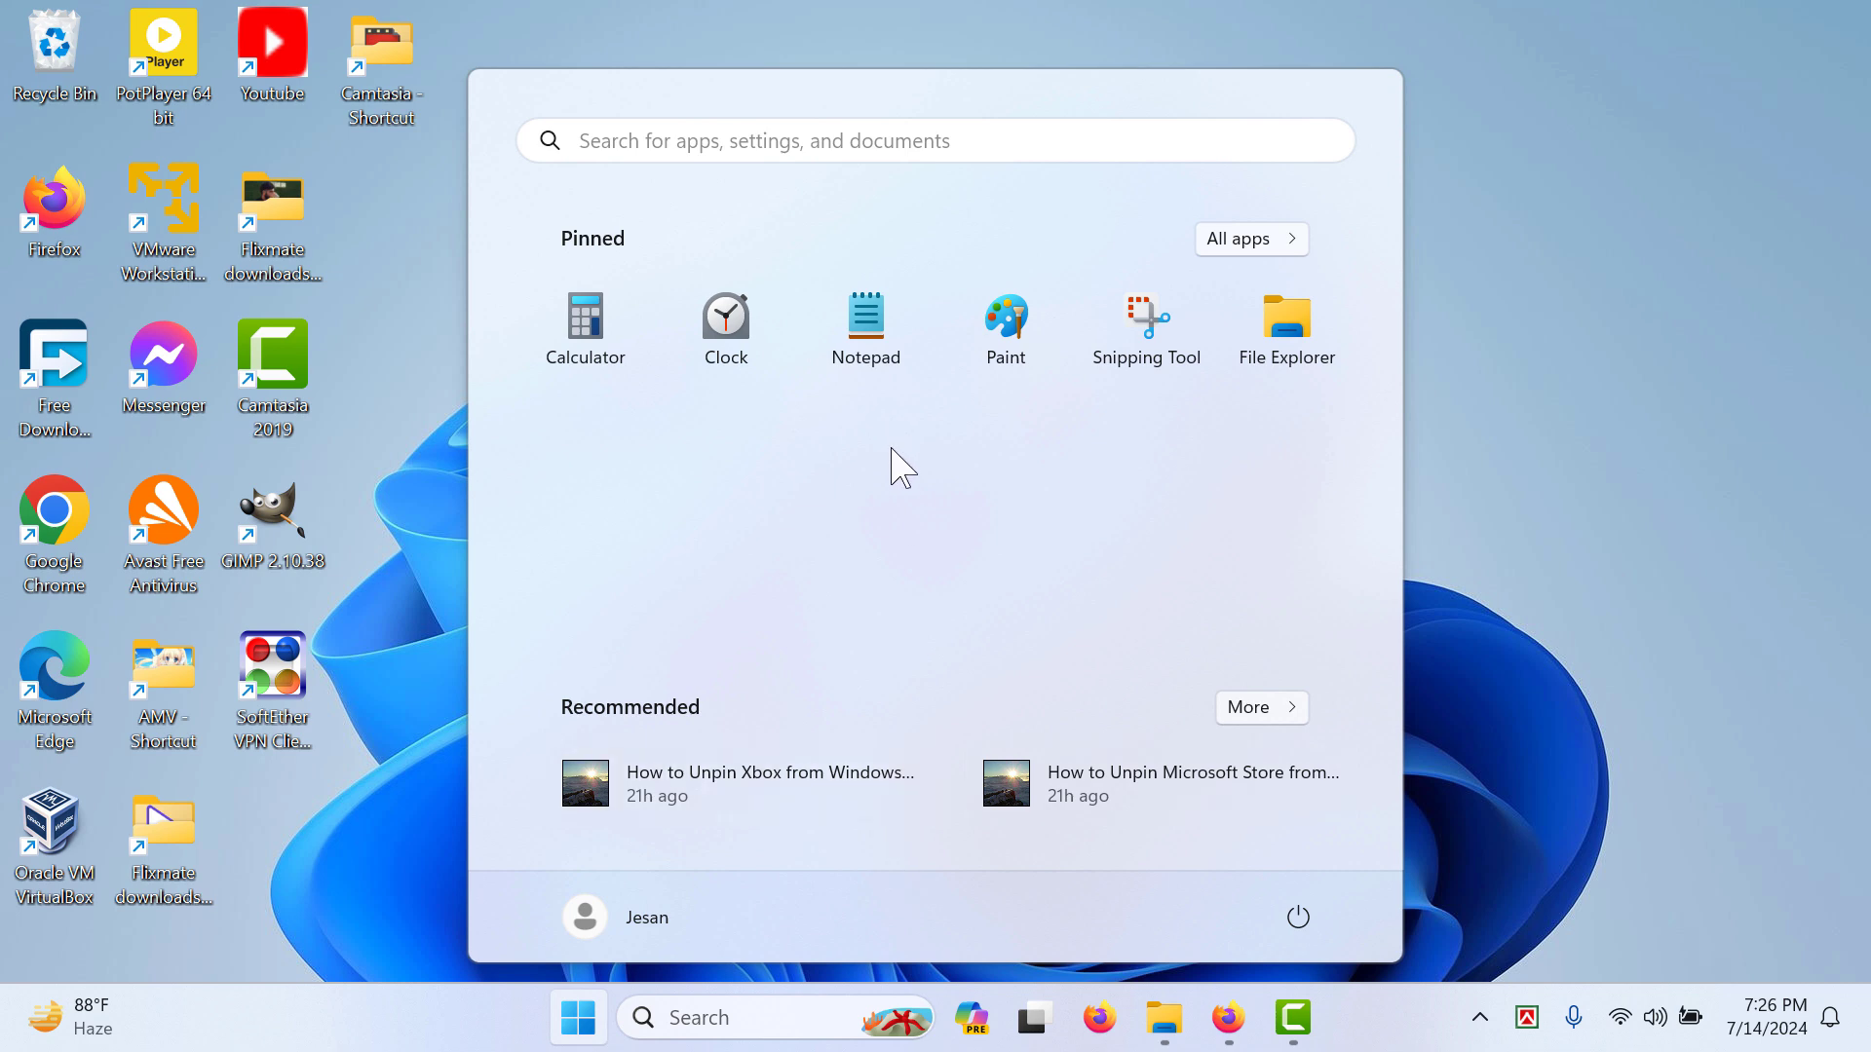
{"action": "mouse_move", "coordinate": [998, 713]}
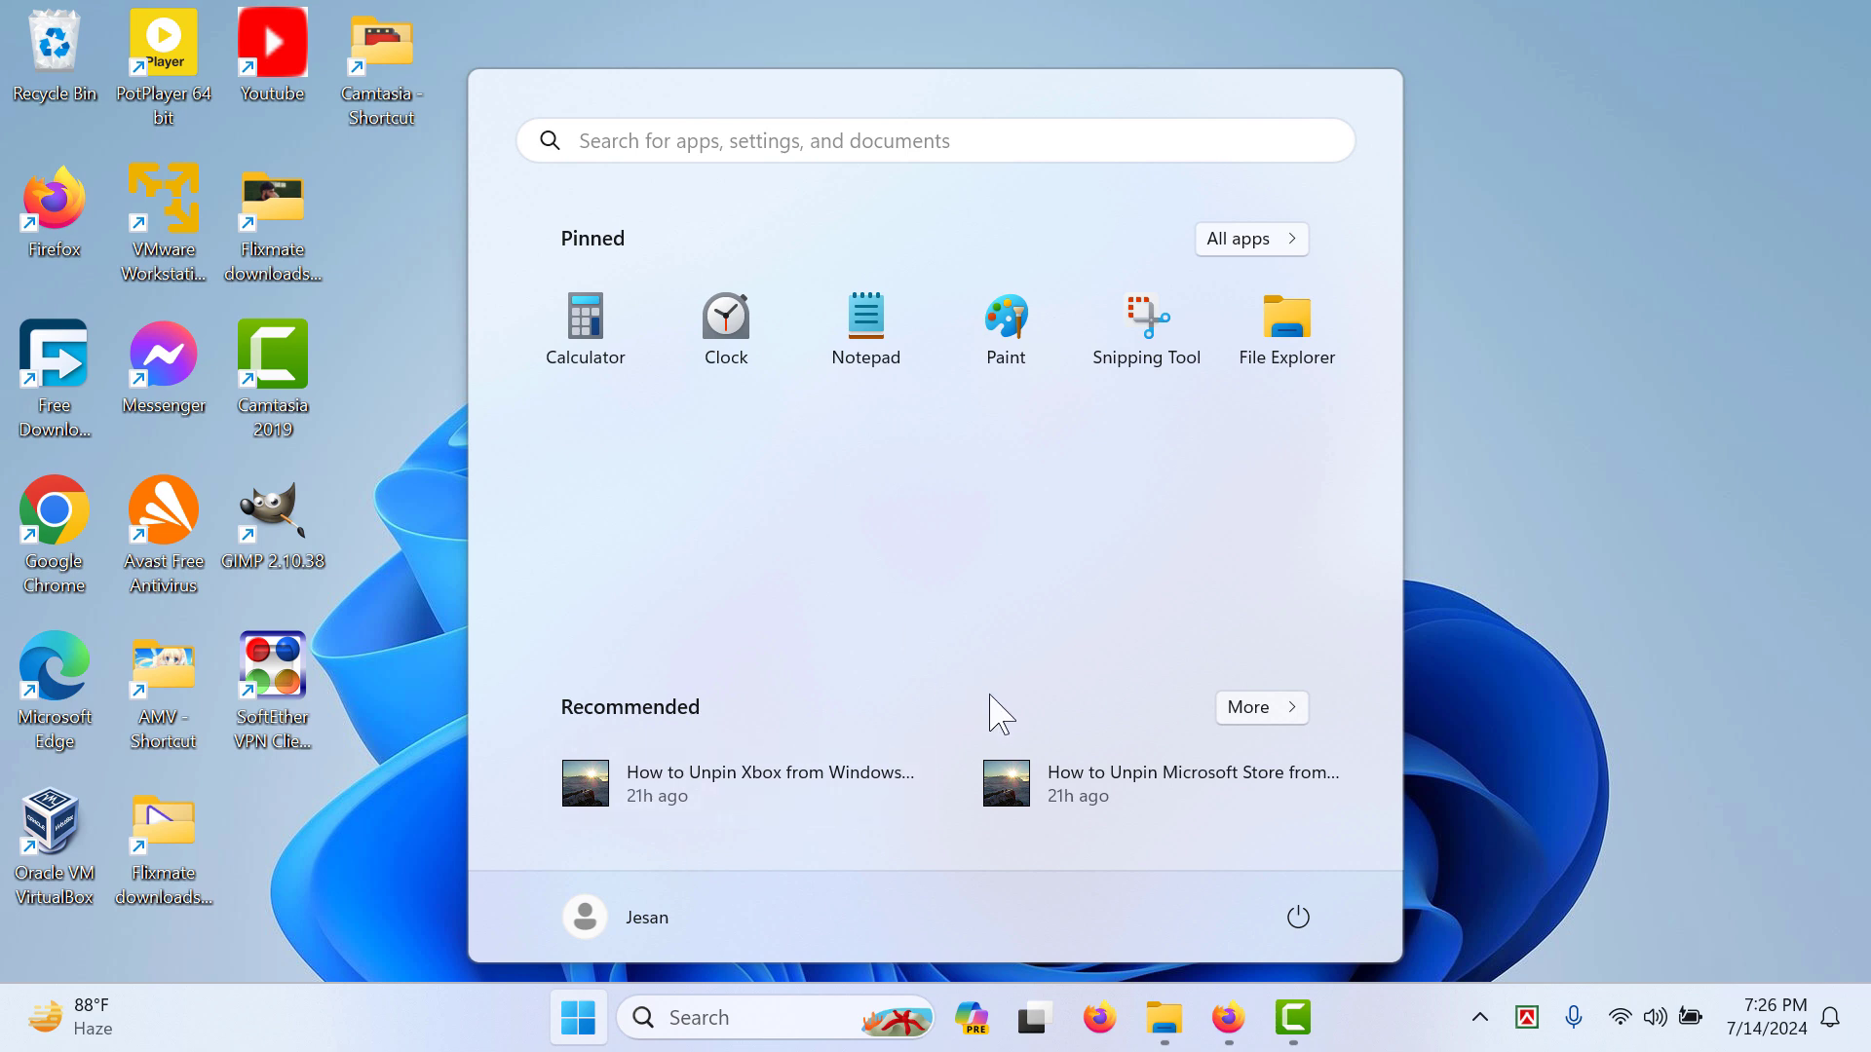
{"action": "mouse_move", "coordinate": [1005, 778]}
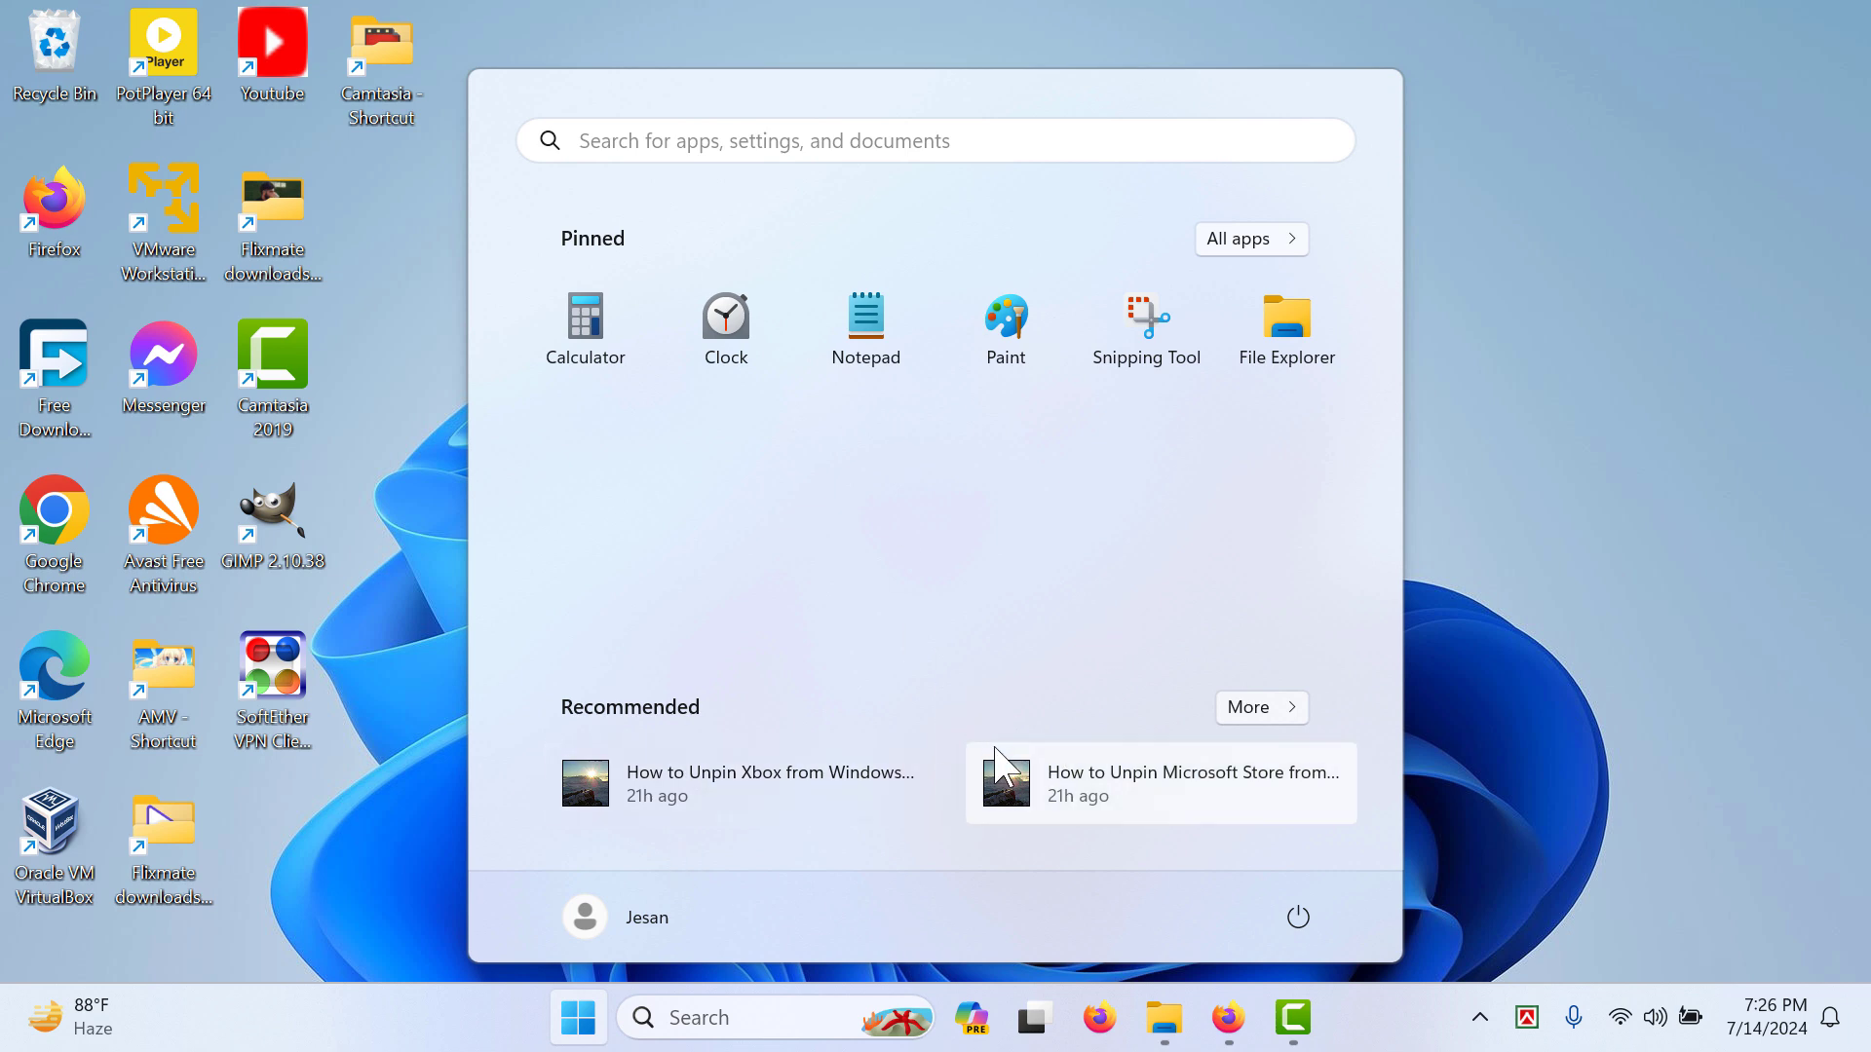
{"action": "mouse_move", "coordinate": [1261, 706]}
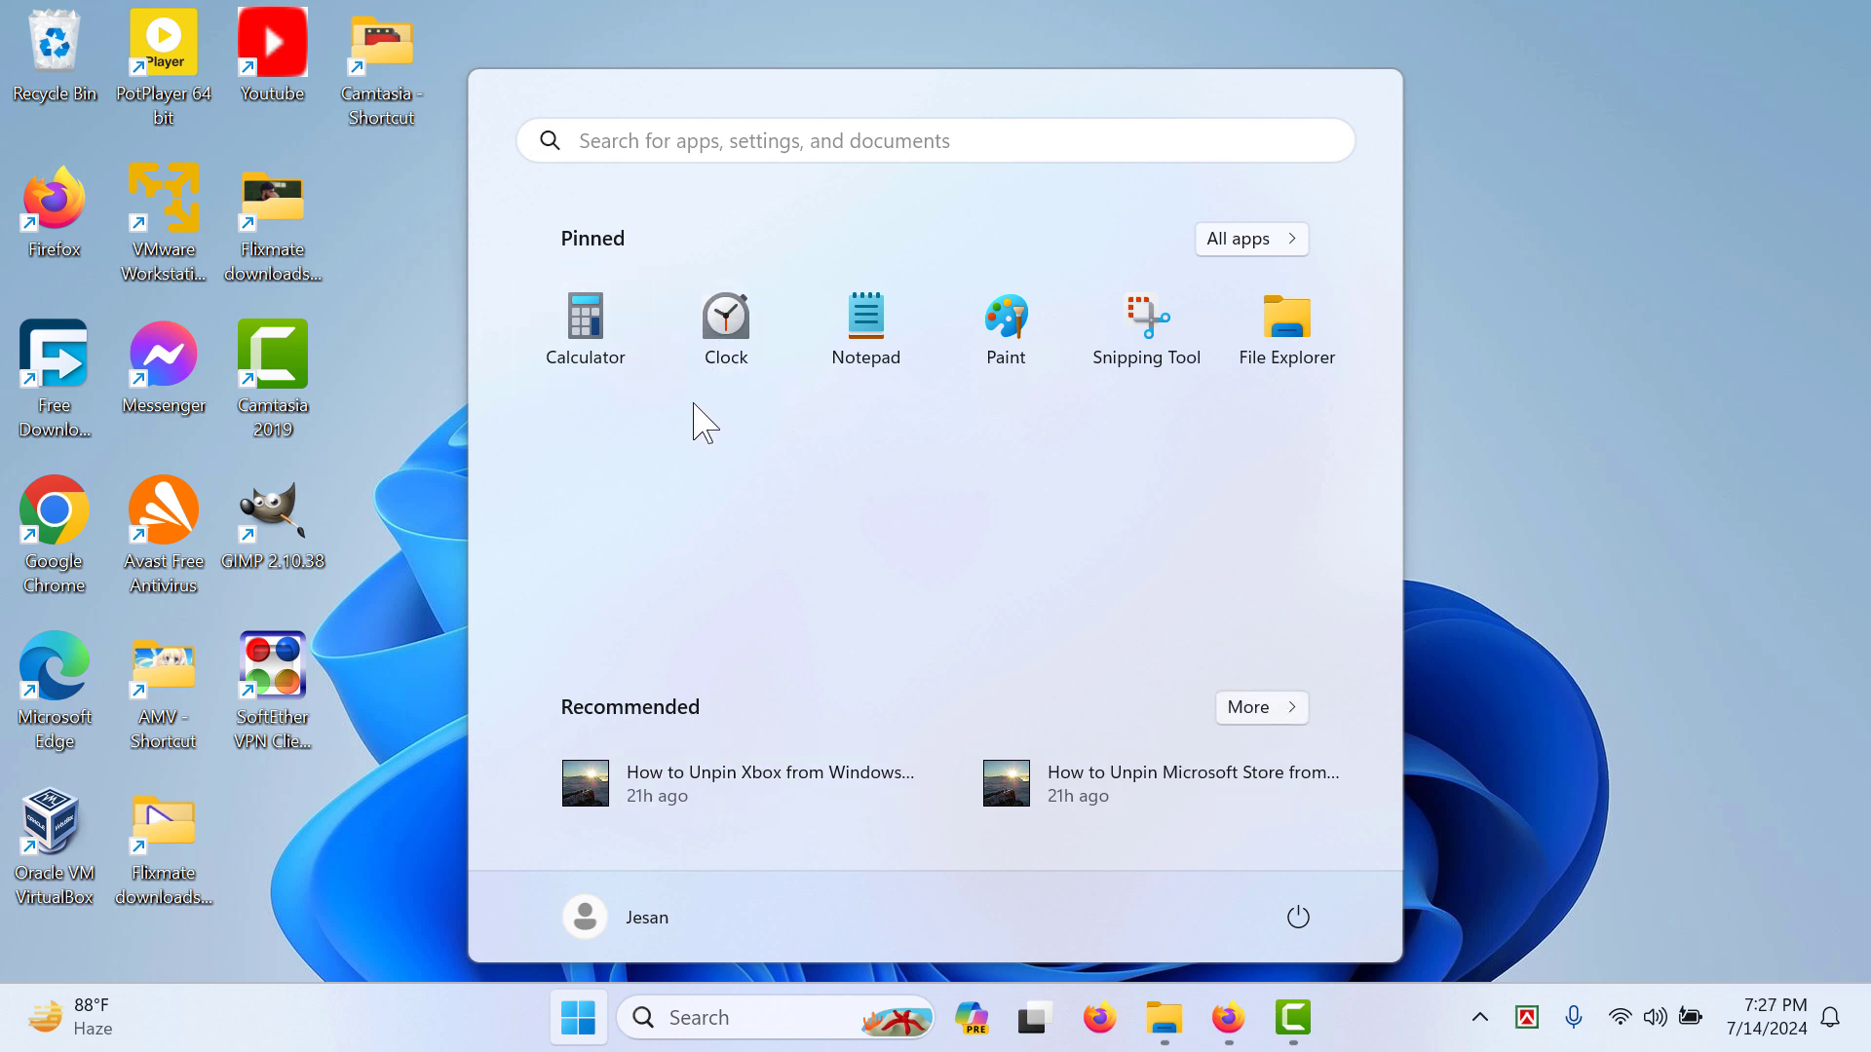
{"action": "mouse_move", "coordinate": [663, 405]}
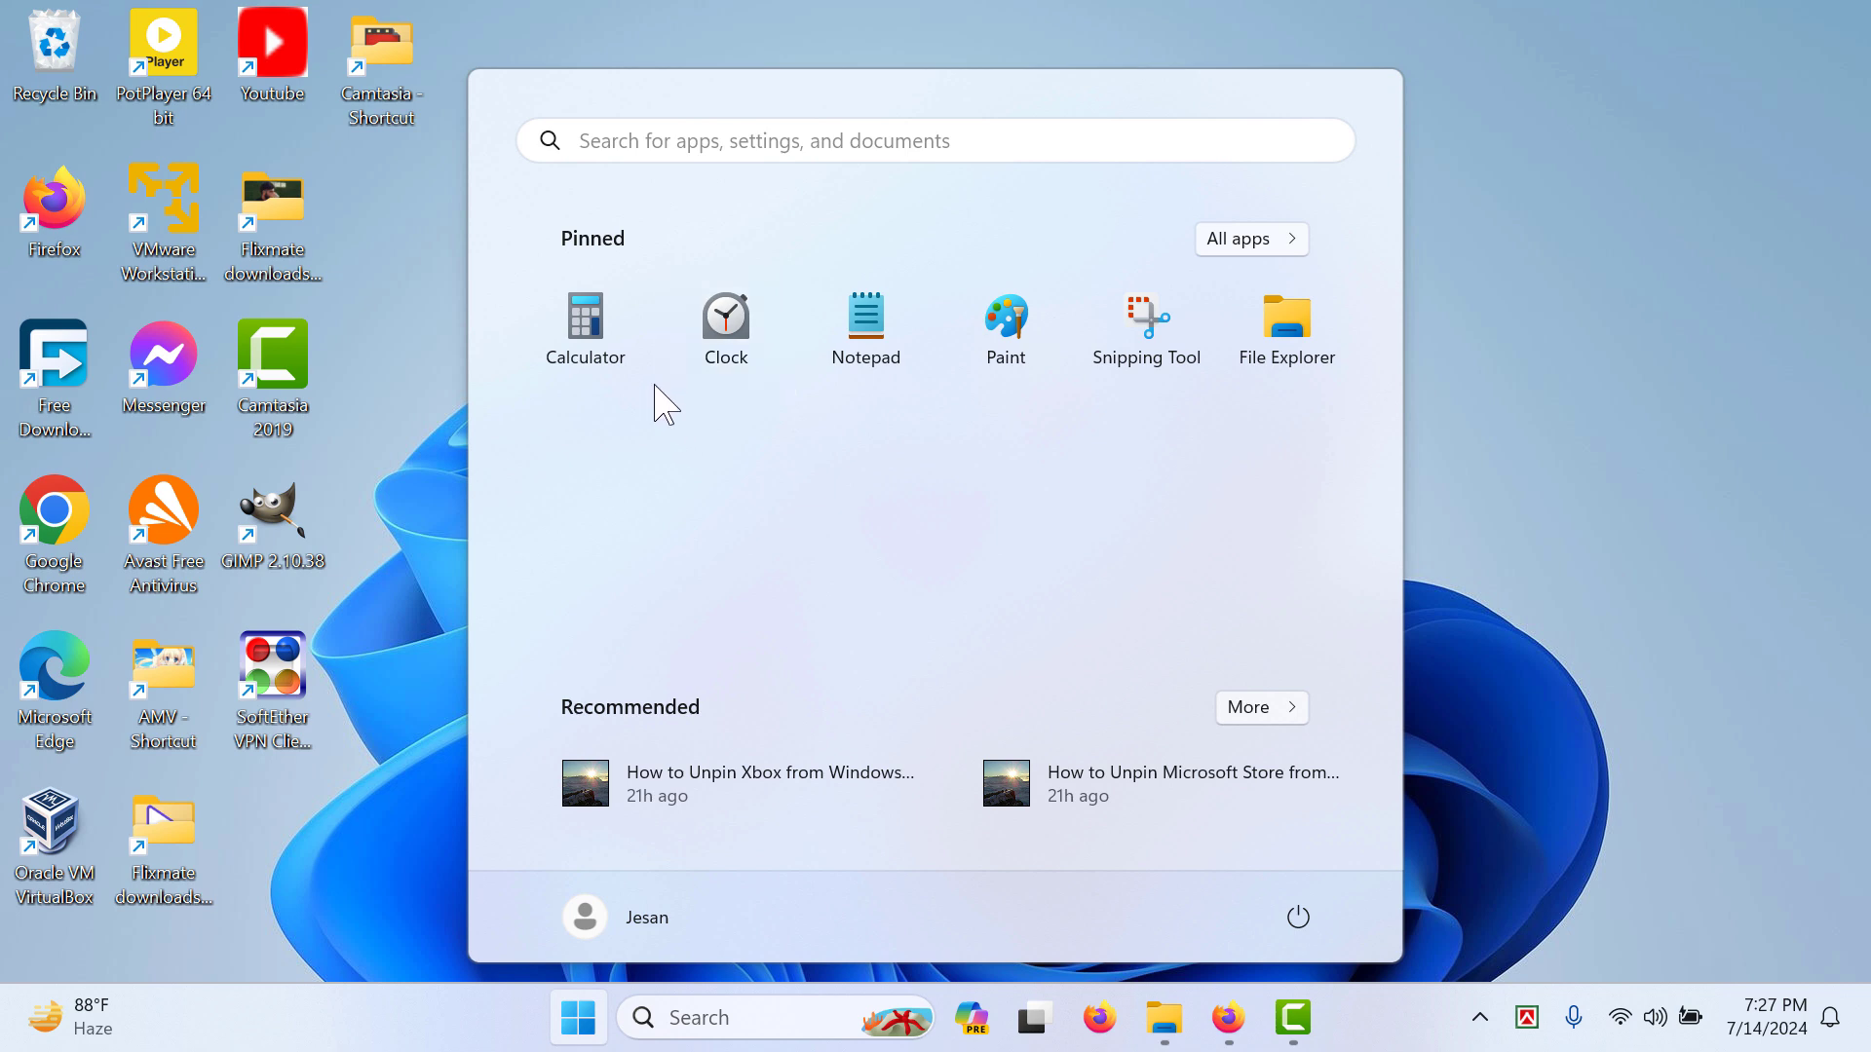
{"action": "mouse_move", "coordinate": [1518, 415]}
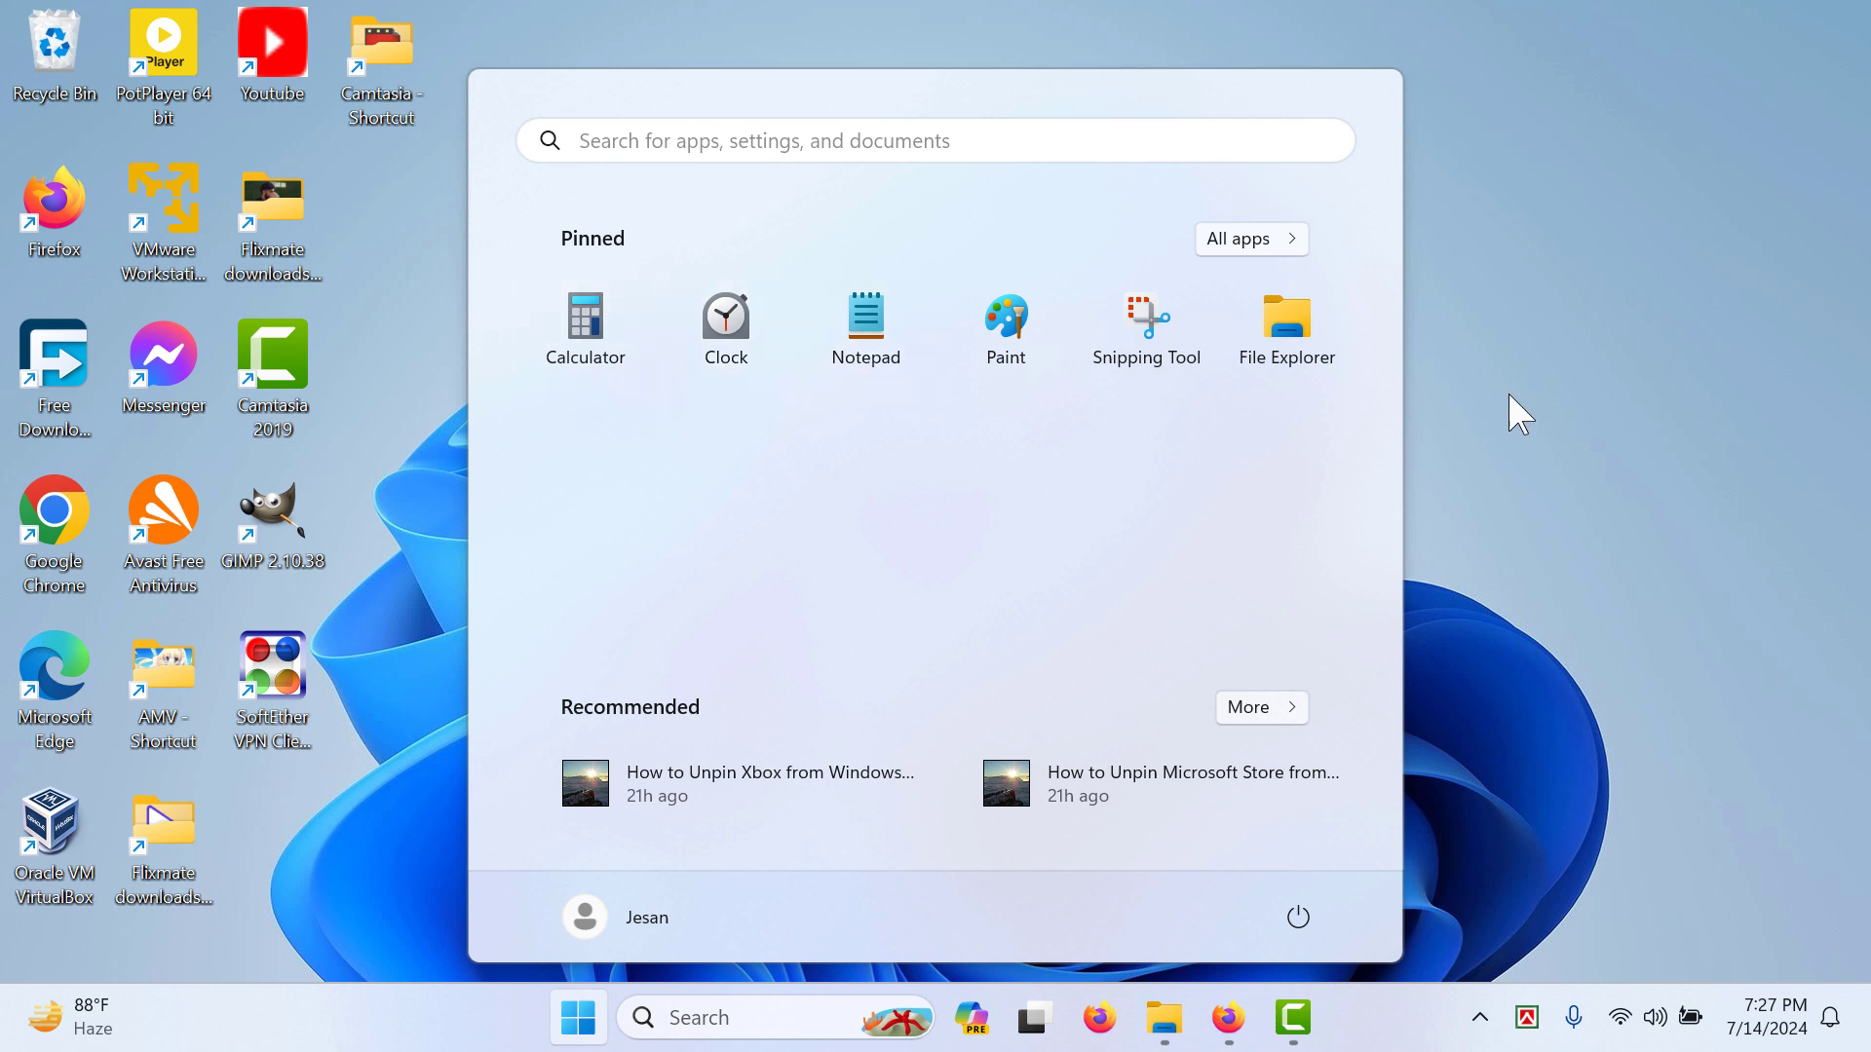
Step: Unpin Calculator from Start and reopen the menu to confirm only five pinned apps remain
{"action": "right_click", "coordinate": [585, 316]}
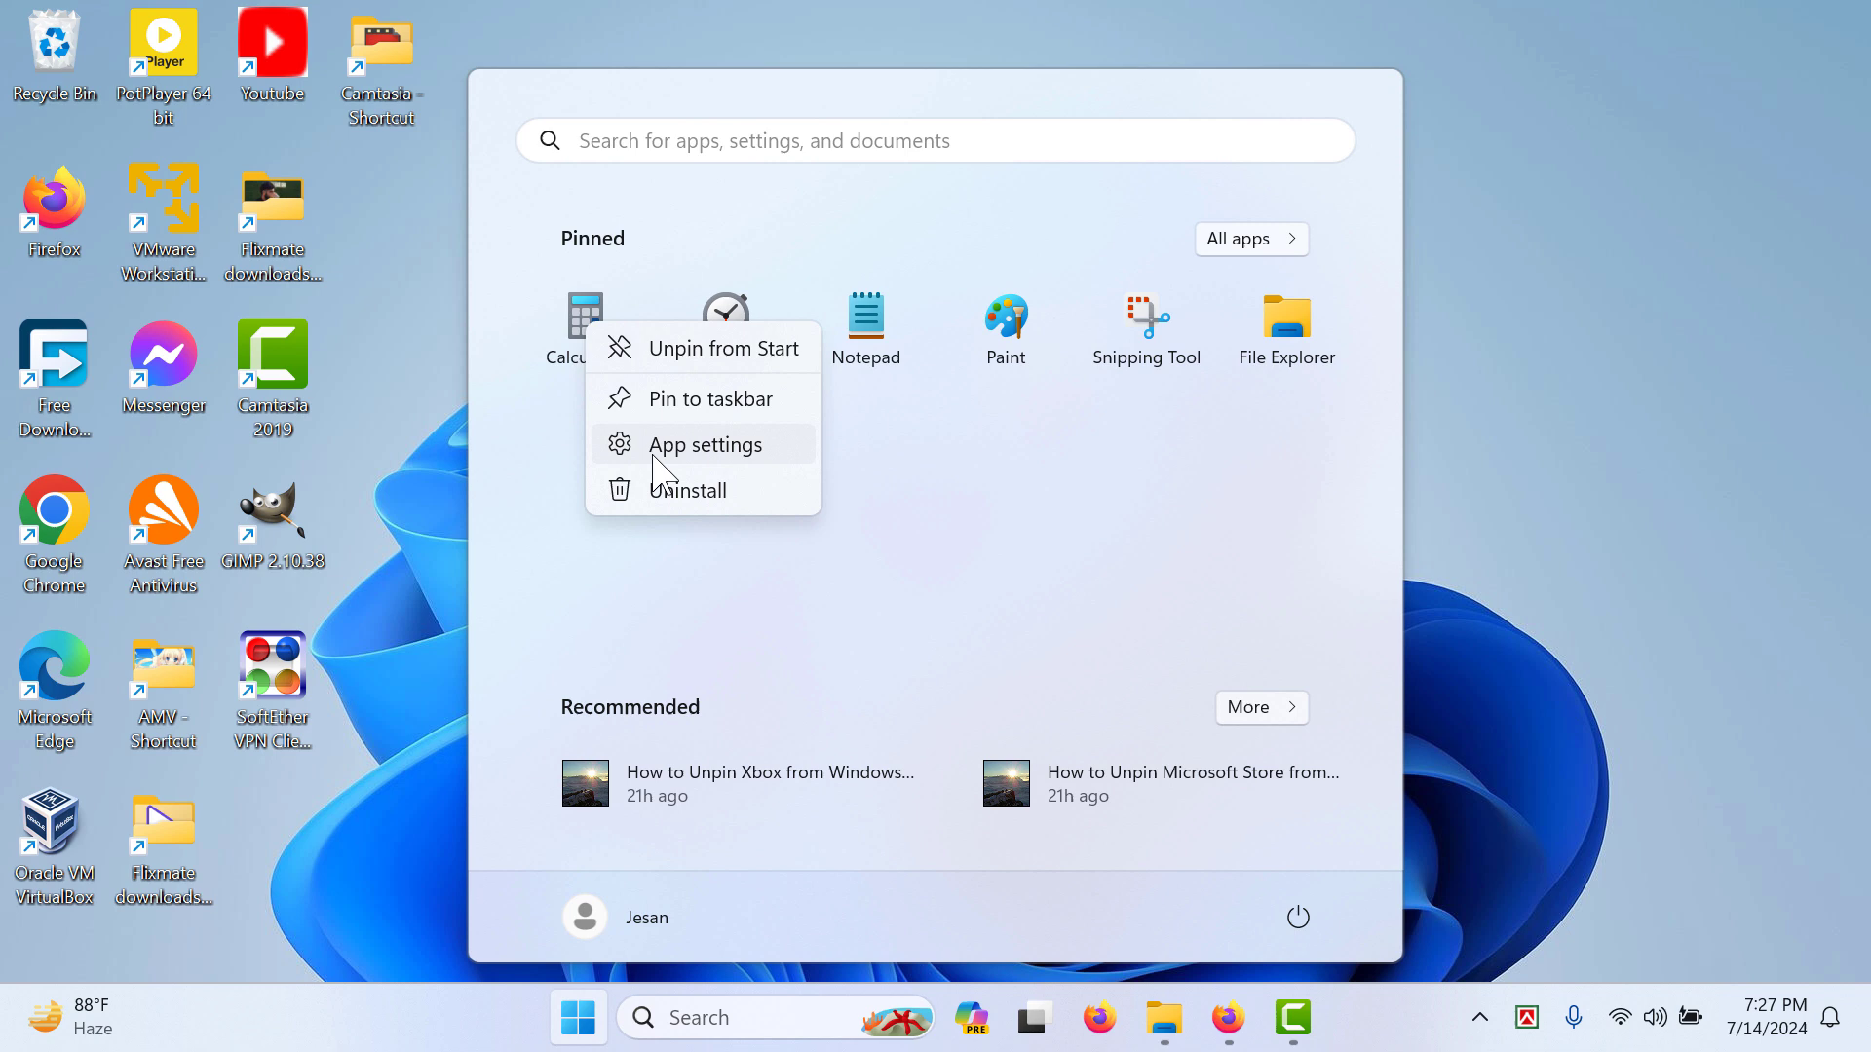
{"action": "mouse_move", "coordinate": [748, 364]}
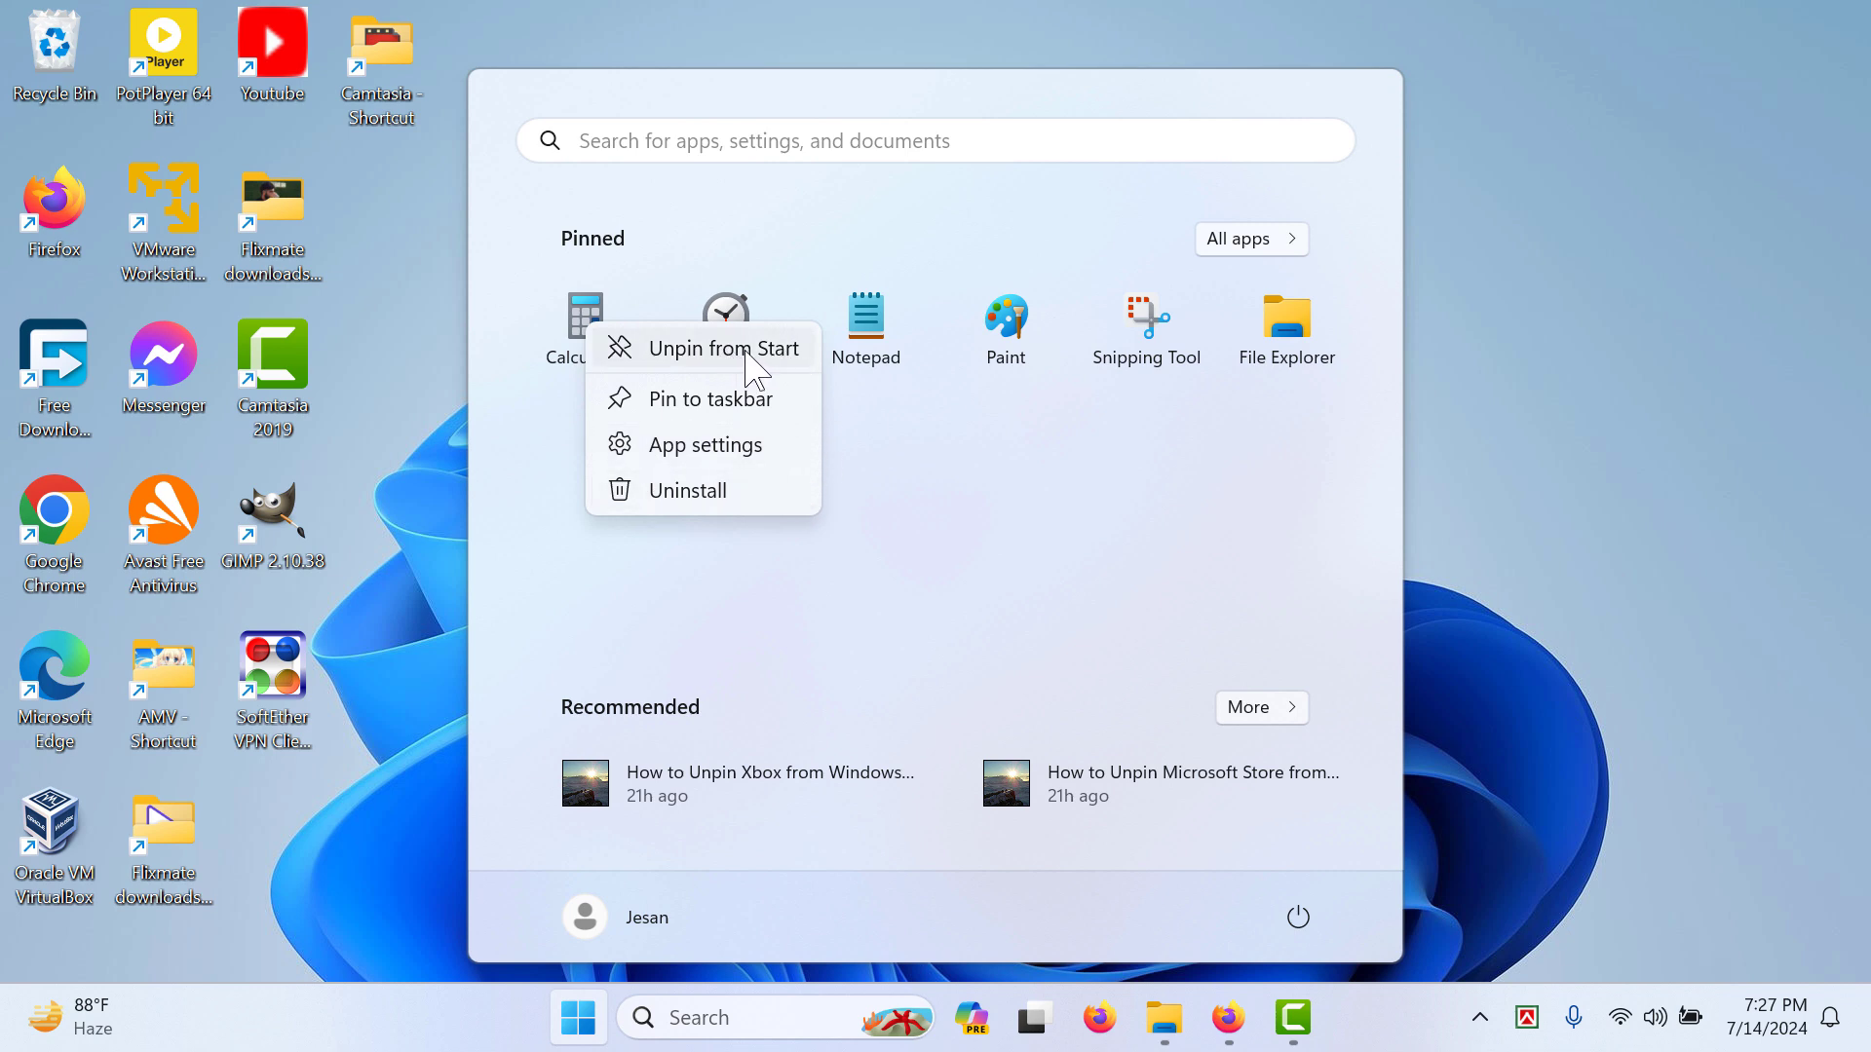
{"action": "left_click", "coordinate": [702, 347]}
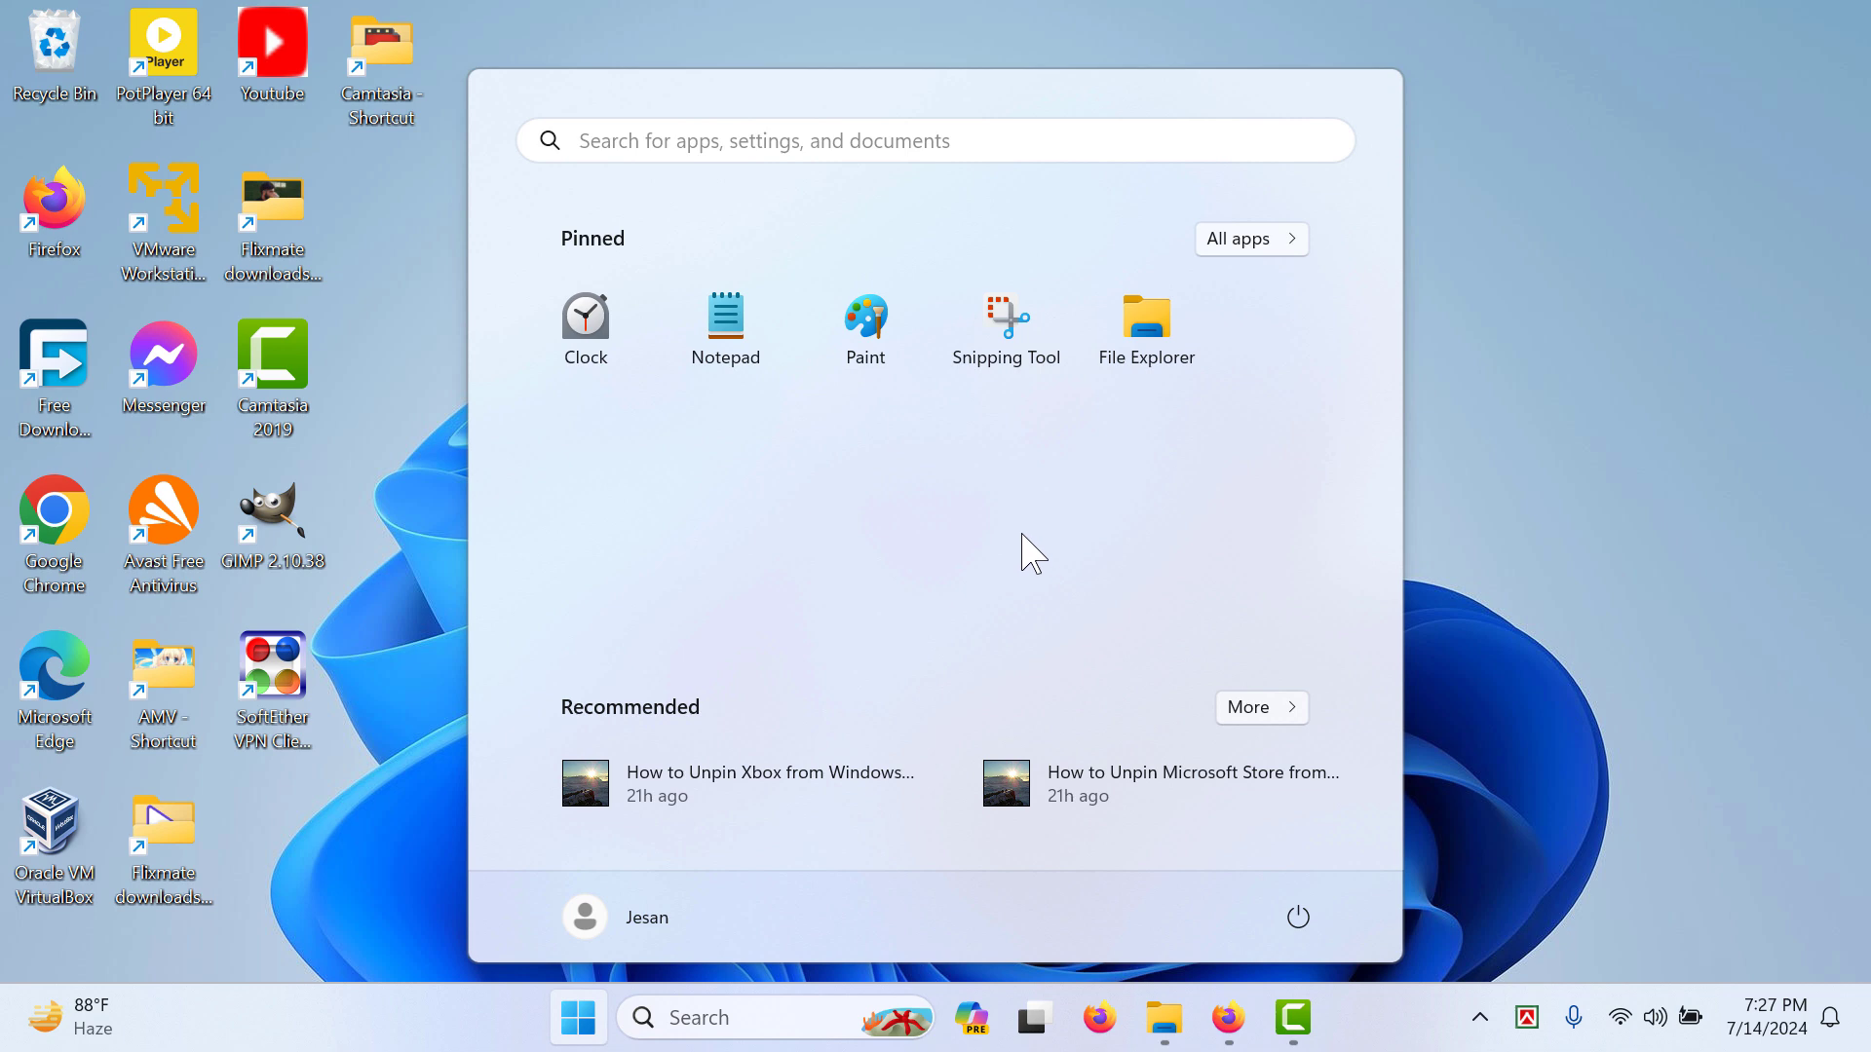
{"action": "left_click", "coordinate": [577, 1018]}
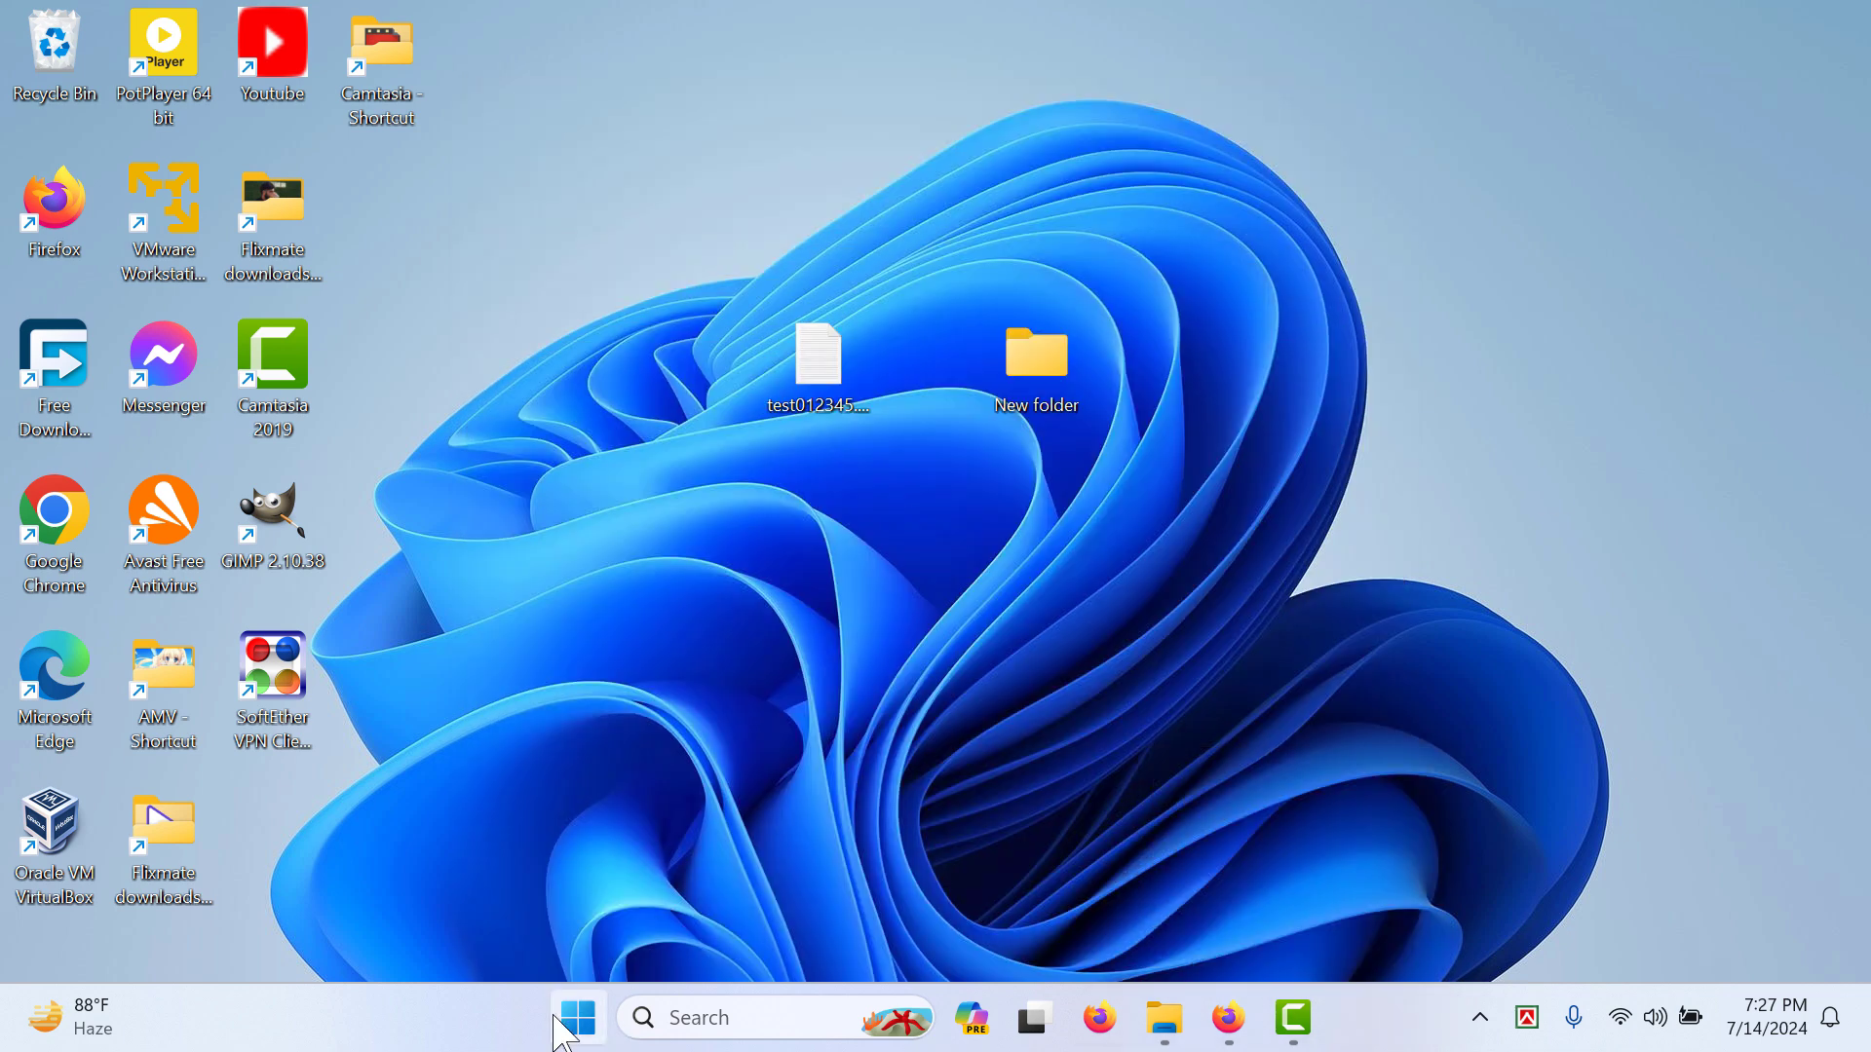
{"action": "left_click", "coordinate": [576, 1017]}
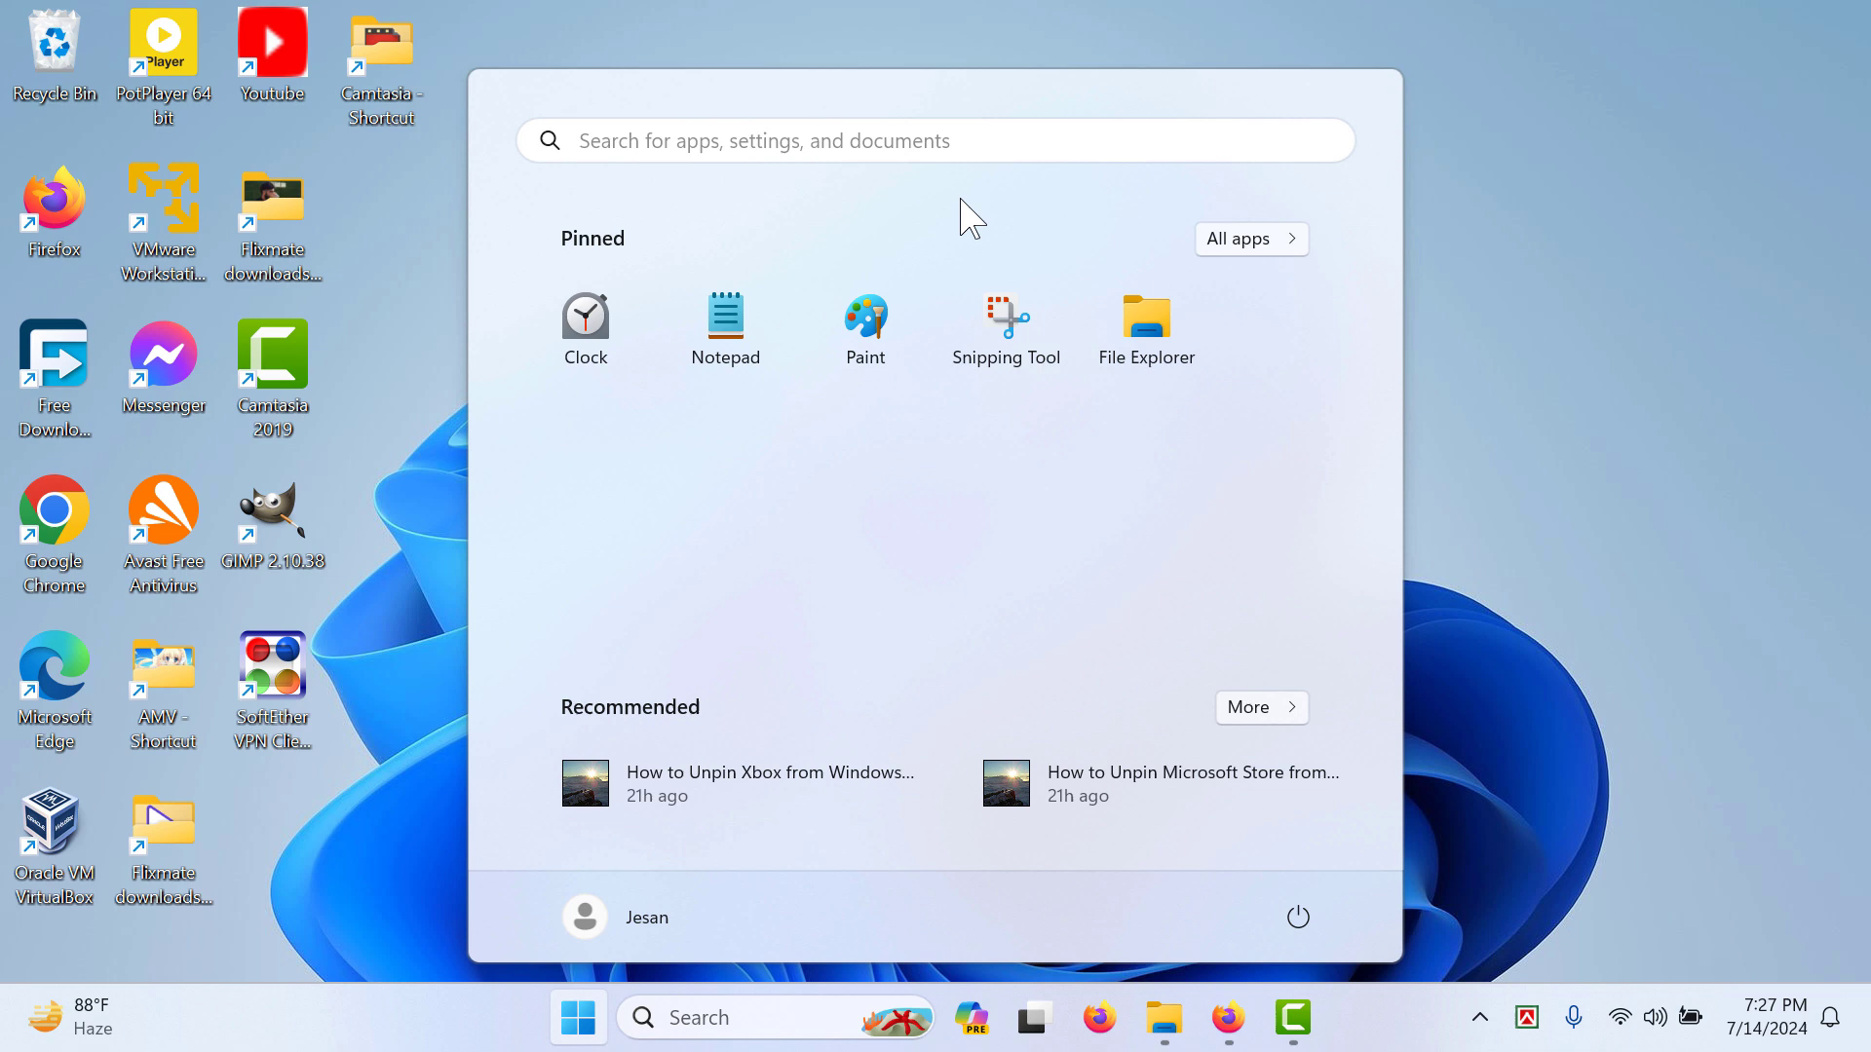
{"action": "mouse_move", "coordinate": [1810, 355]}
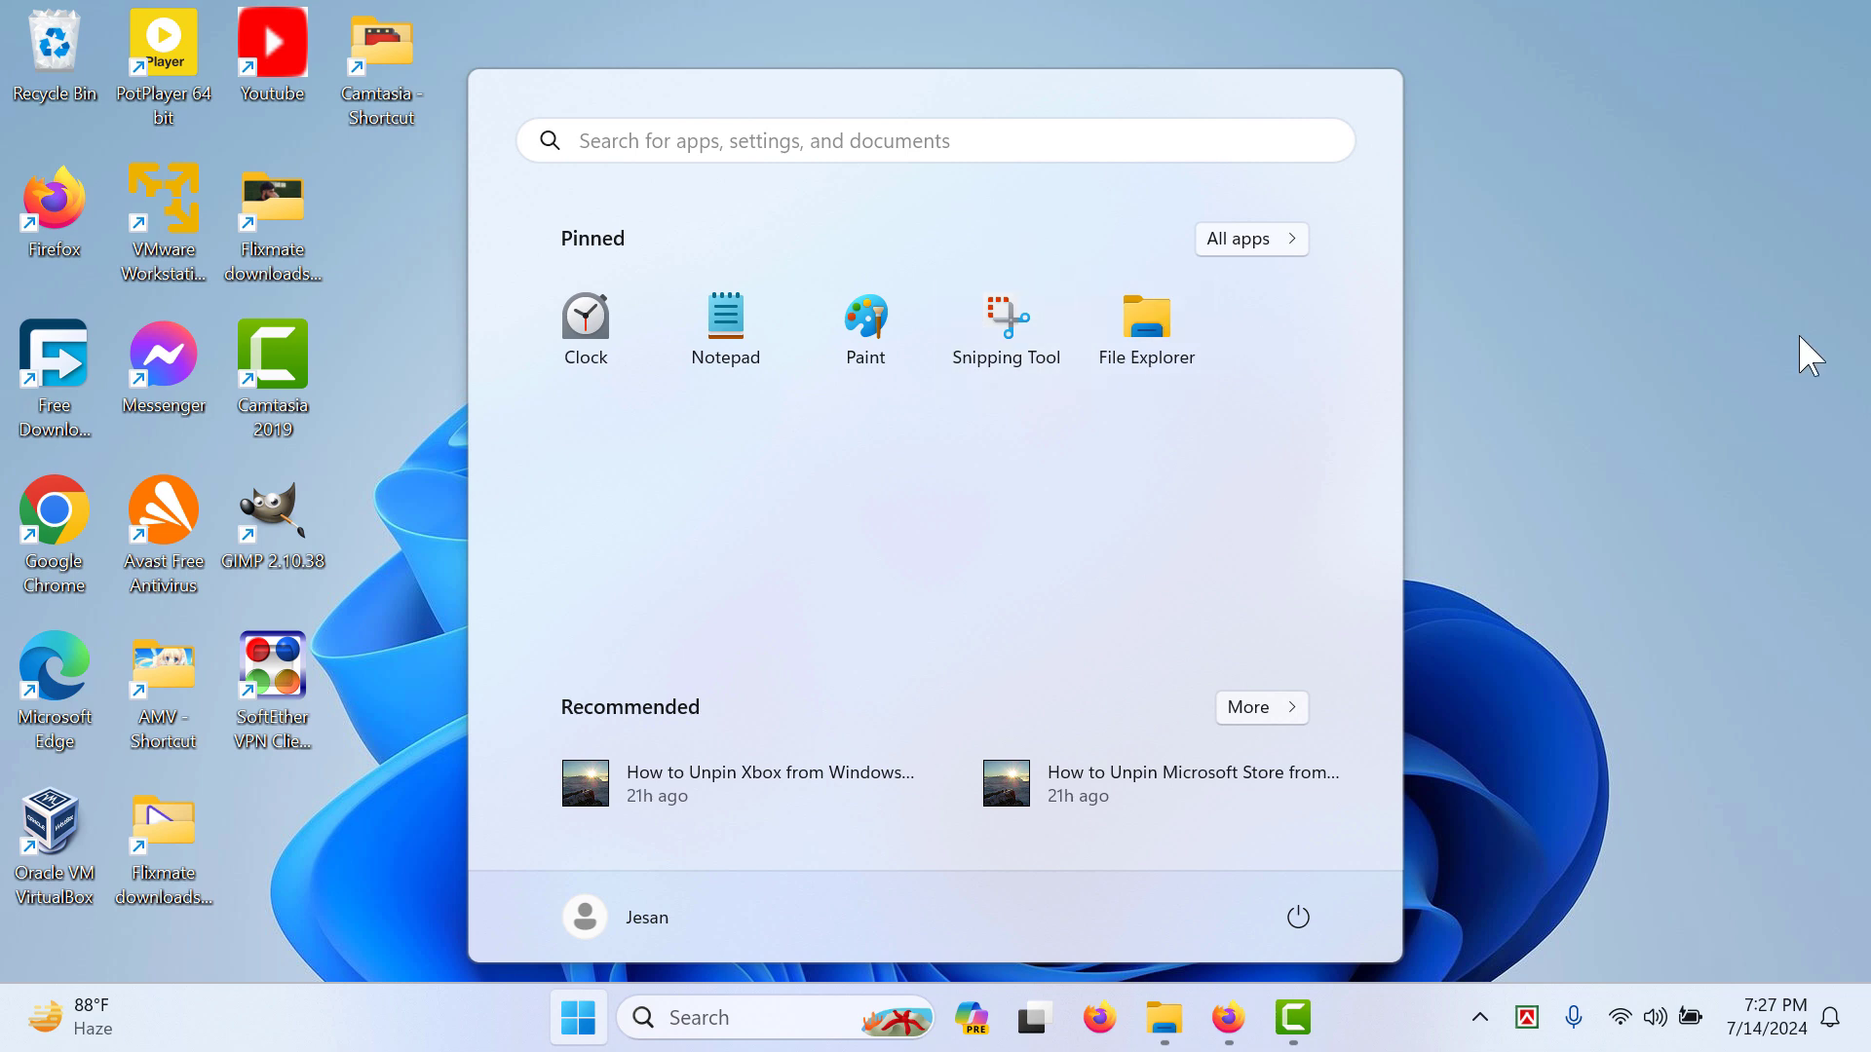